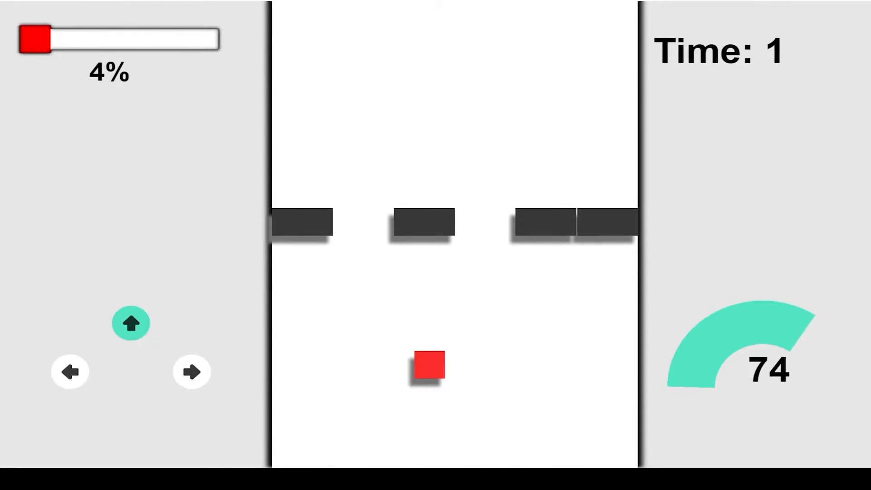
Step: Name the sprite FinishLine, size it 64×64, and start a blank image
click(191, 371)
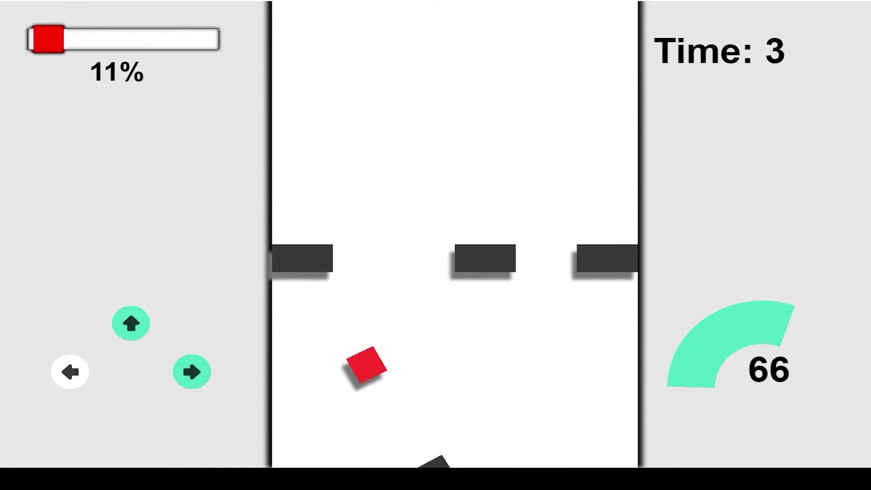
click(191, 372)
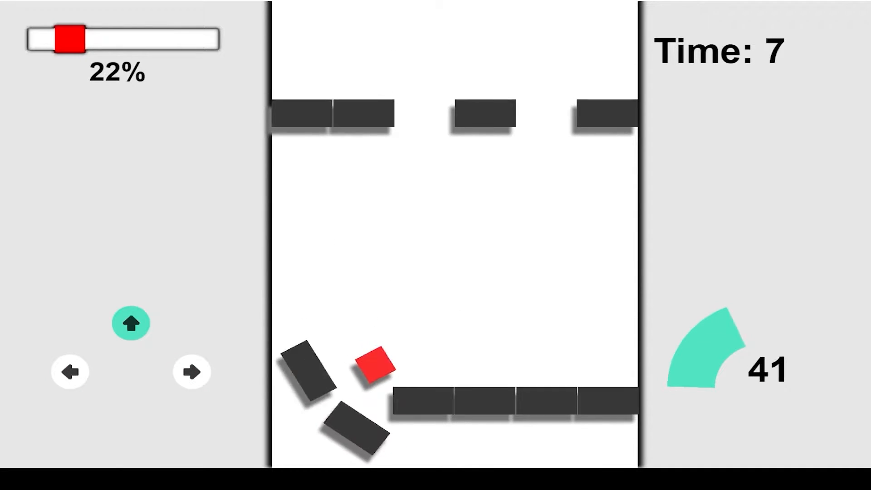
click(70, 372)
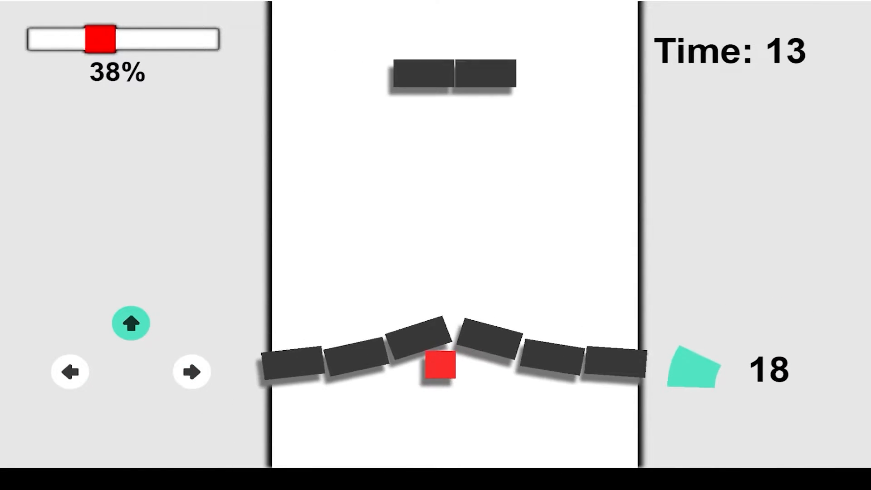
click(191, 372)
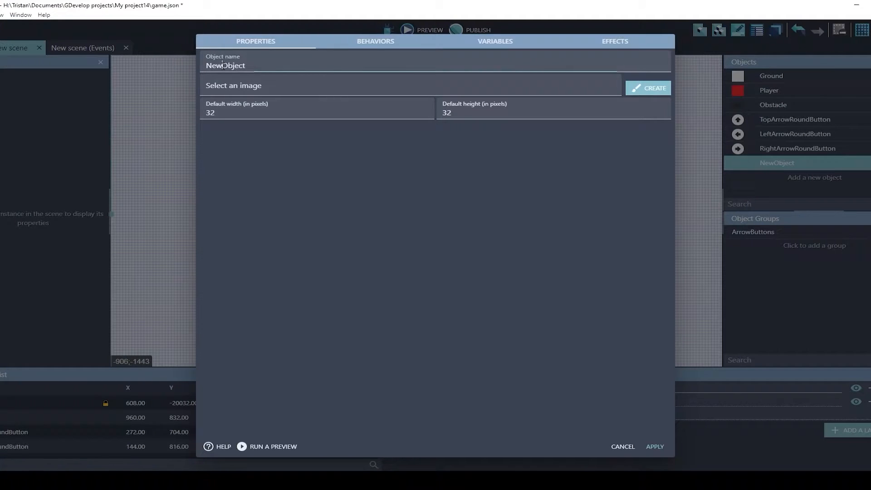
text(FinishLi)
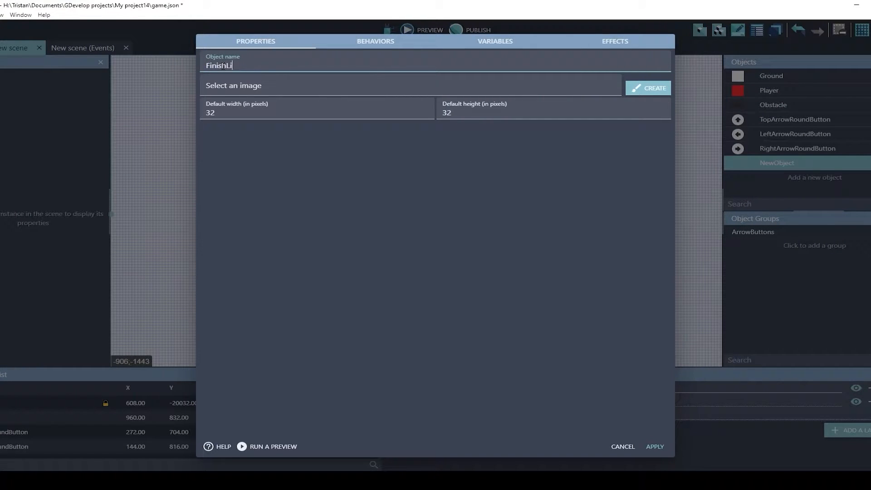
text(ne)
click(554, 110)
text(64)
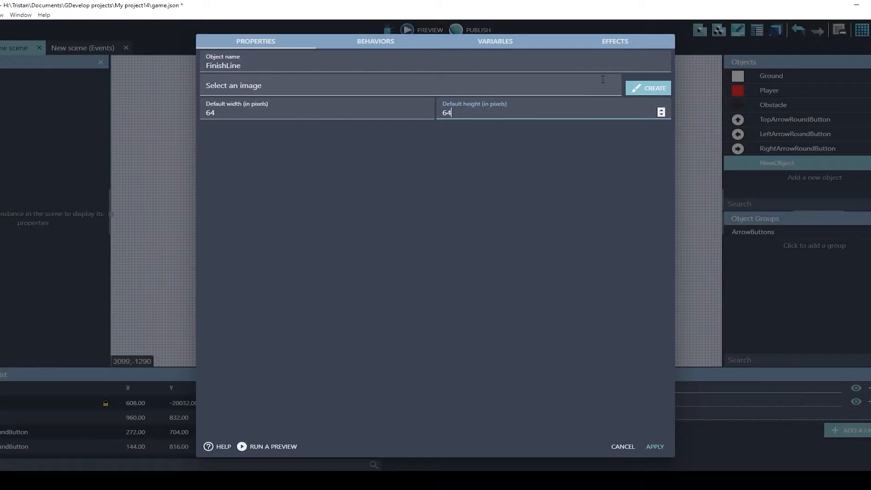
click(648, 88)
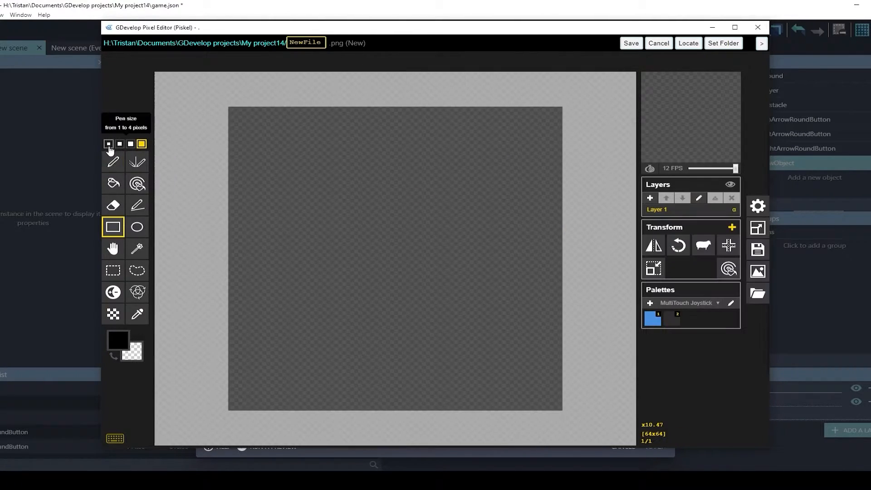
Step: Draw a black checker pattern with pen size 1 and save it as FinishLine-1.png
click(108, 145)
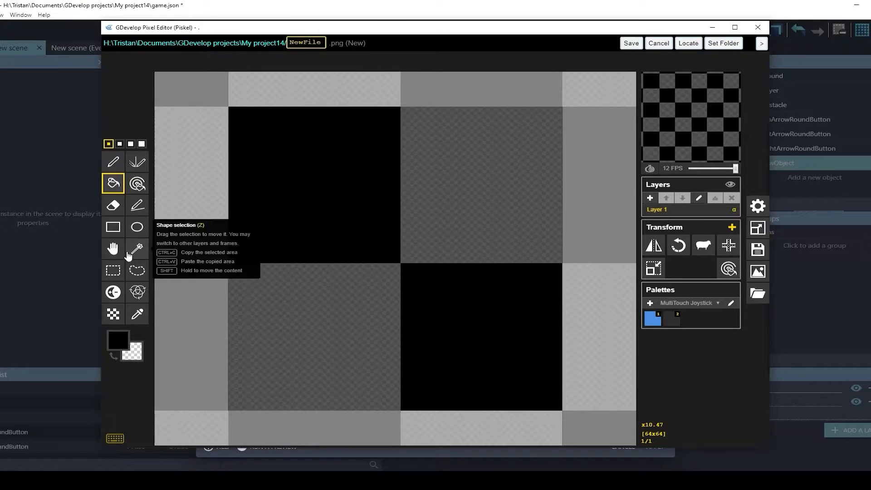
click(118, 339)
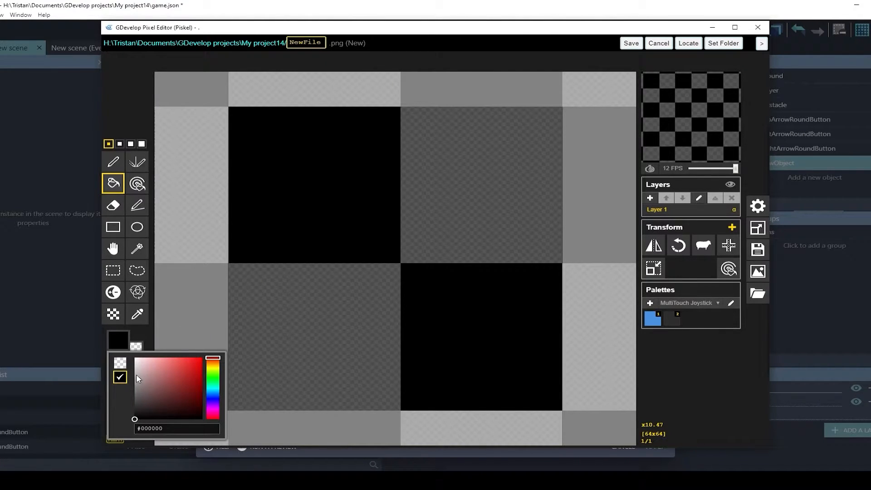
click(135, 358)
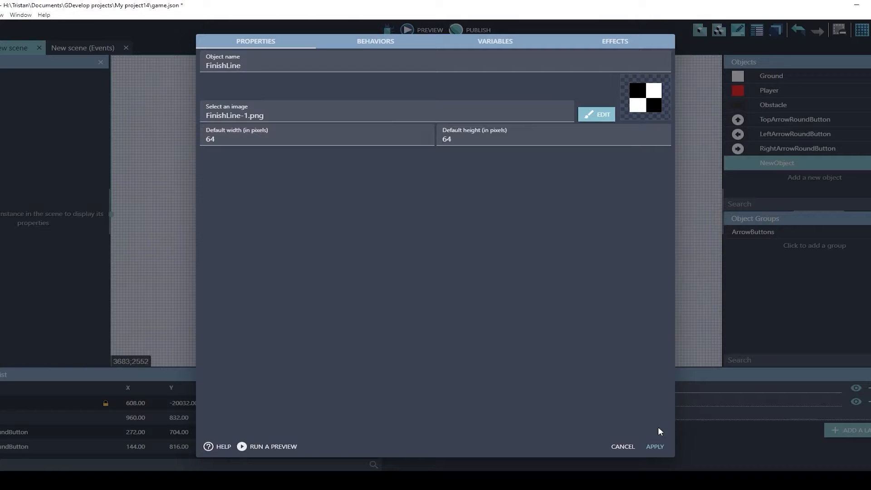
Step: Apply the FinishLine object and place it in the scene as a 768×192 strip
click(654, 446)
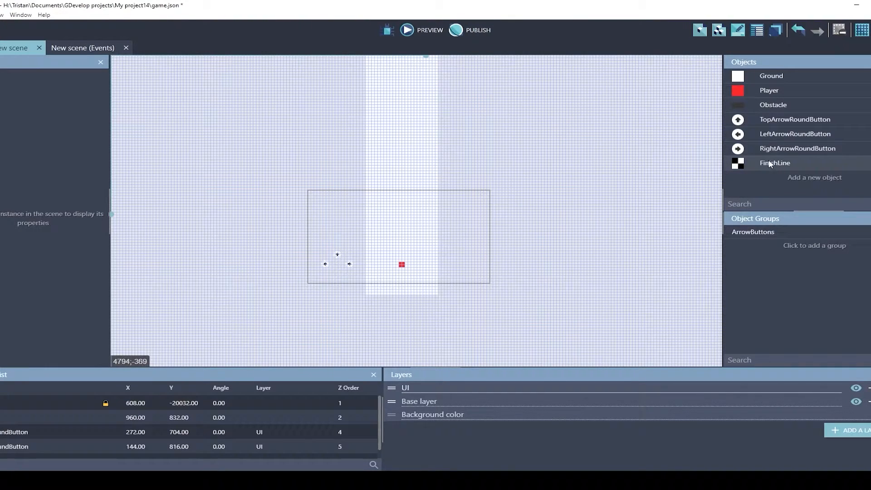
click(774, 162)
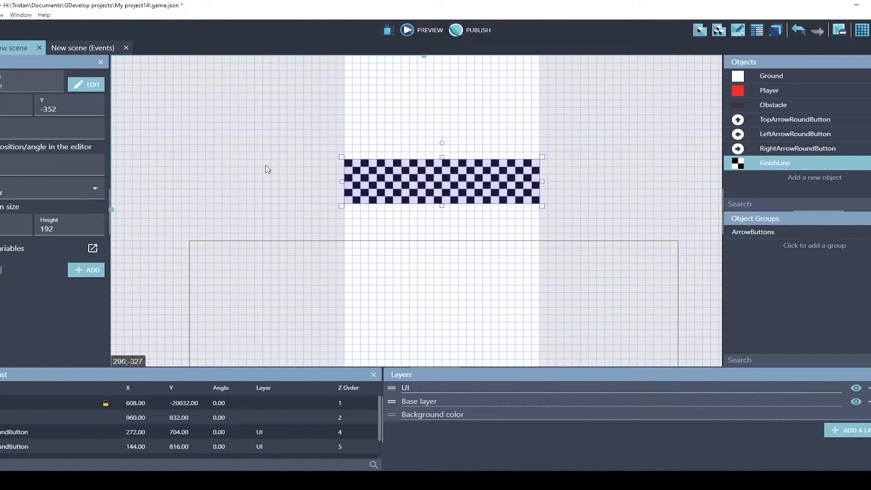
mouse_move(283, 169)
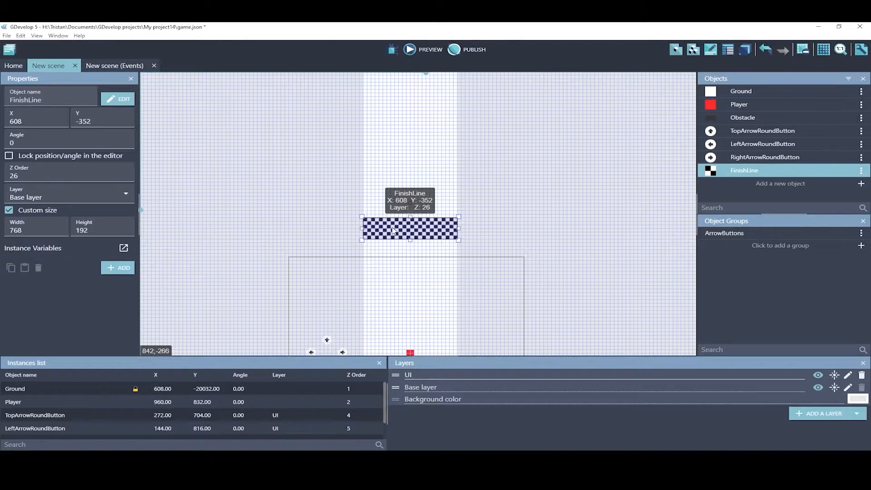
Step: Position the FinishLine instance at X 608, Y -20032 and verify it in the Instances list
right_click(84, 121)
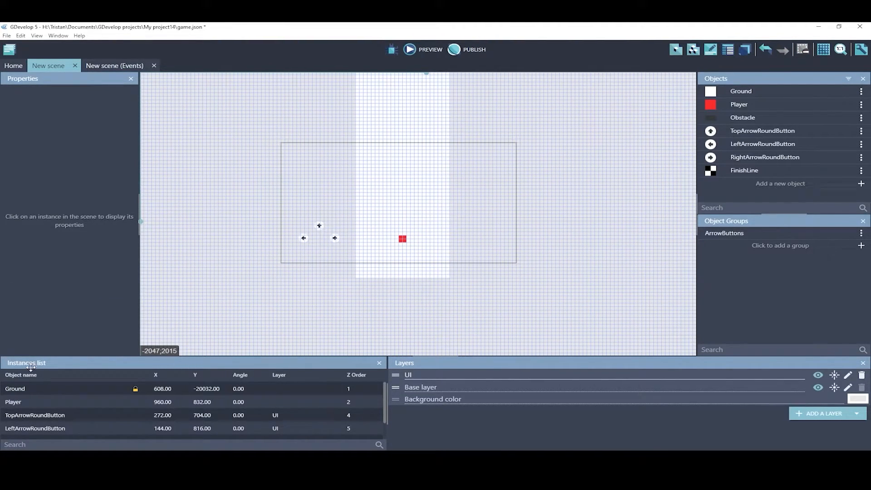
scroll(down, 3)
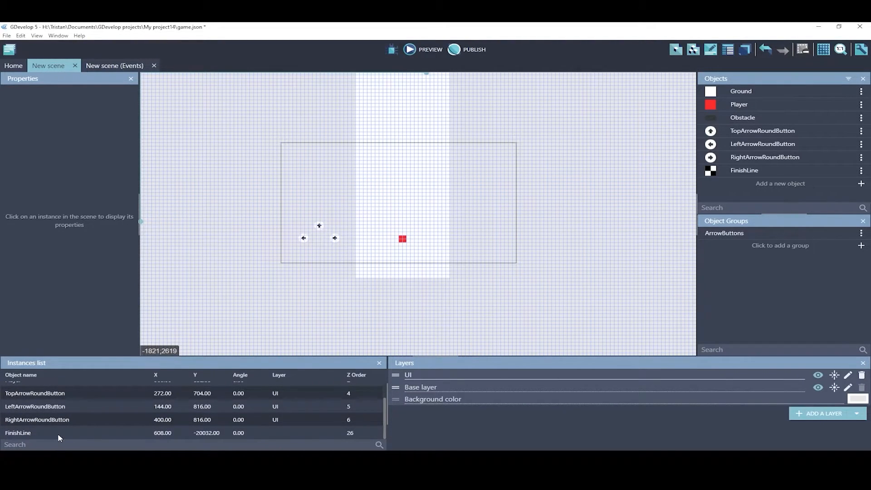
click(18, 433)
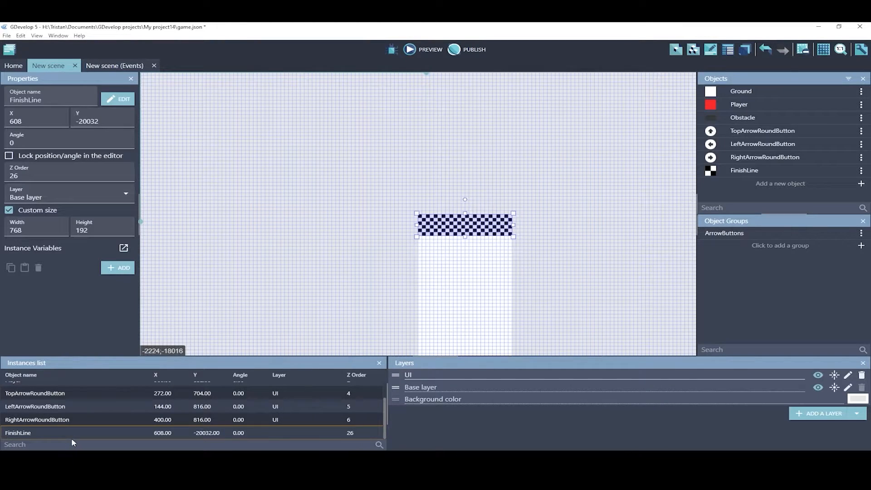
mouse_move(512, 232)
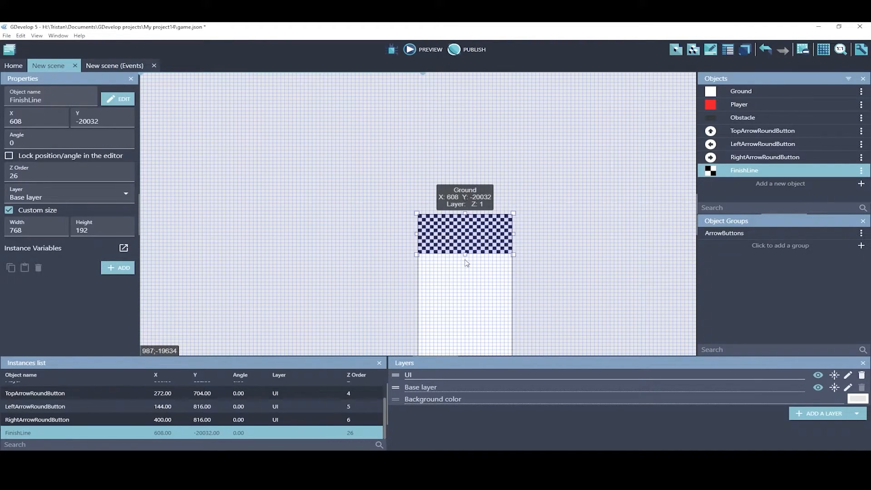
click(355, 234)
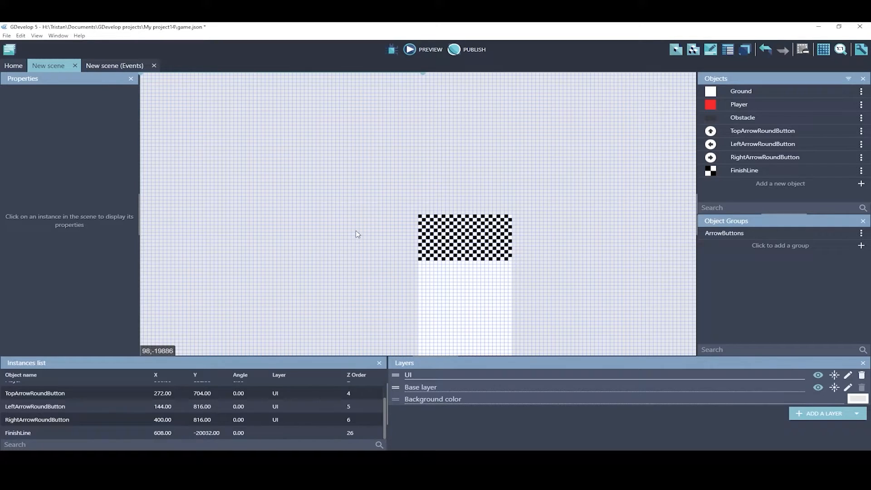
Step: Duplicate FinishLine as StartingLine and drop an instance in the starting area
click(18, 433)
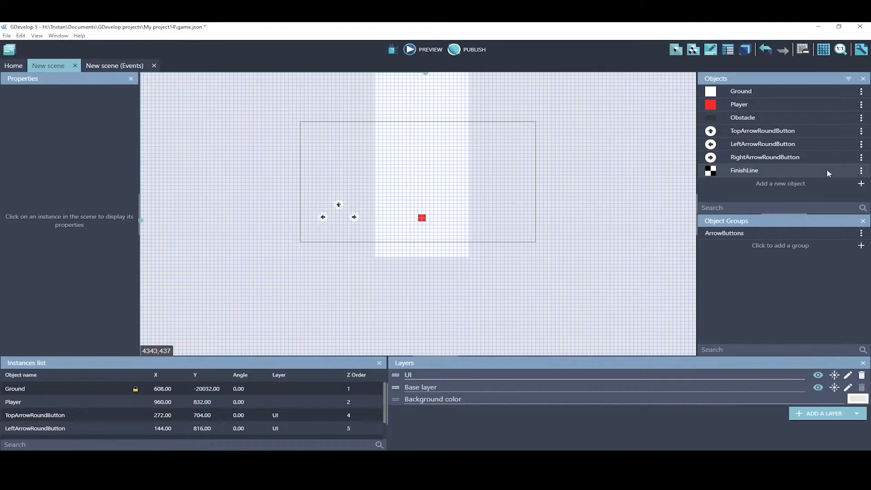
mouse_move(821, 172)
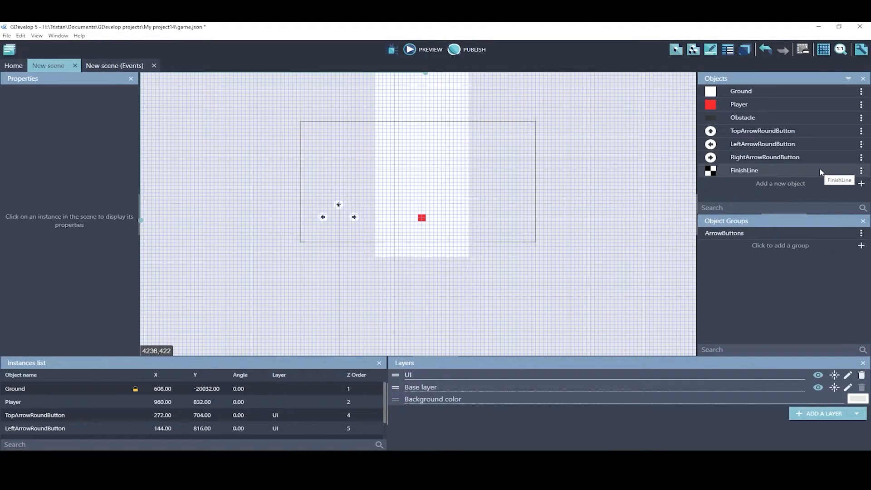
mouse_move(826, 173)
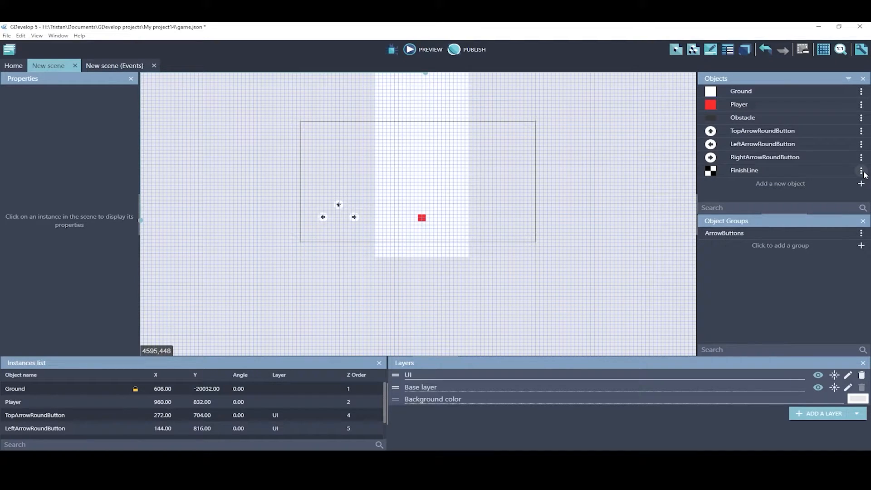
click(860, 170)
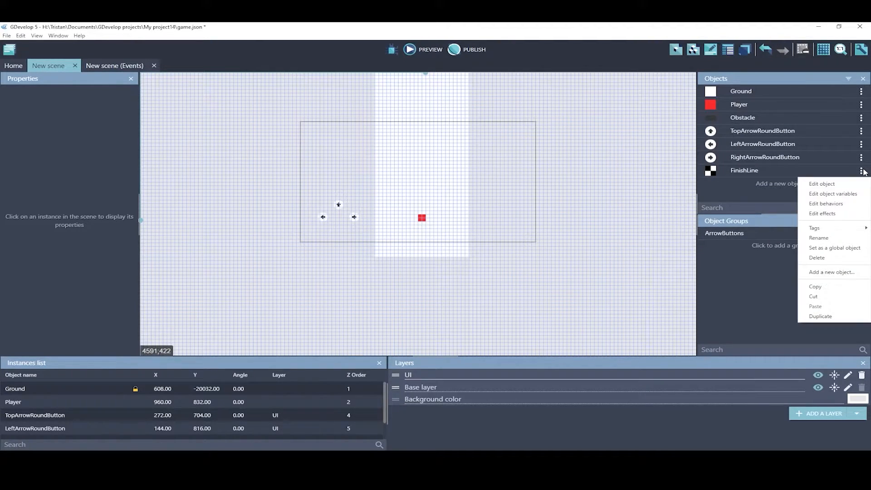
click(820, 316)
text(StartingLine)
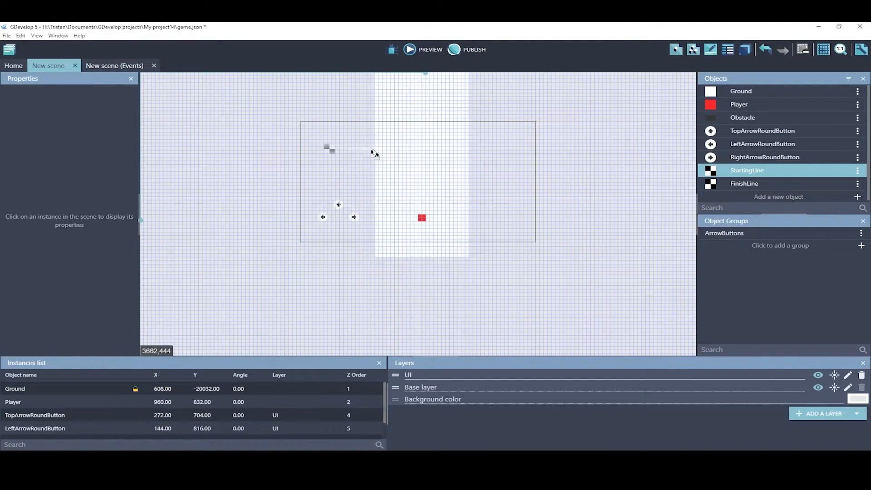
click(420, 161)
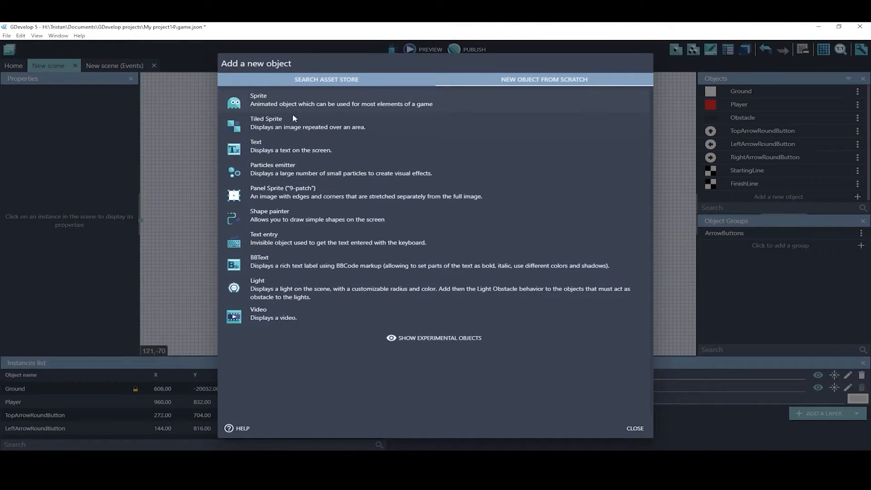
Step: Create text object StartingLine_TEXT showing START with a chosen colour
click(256, 146)
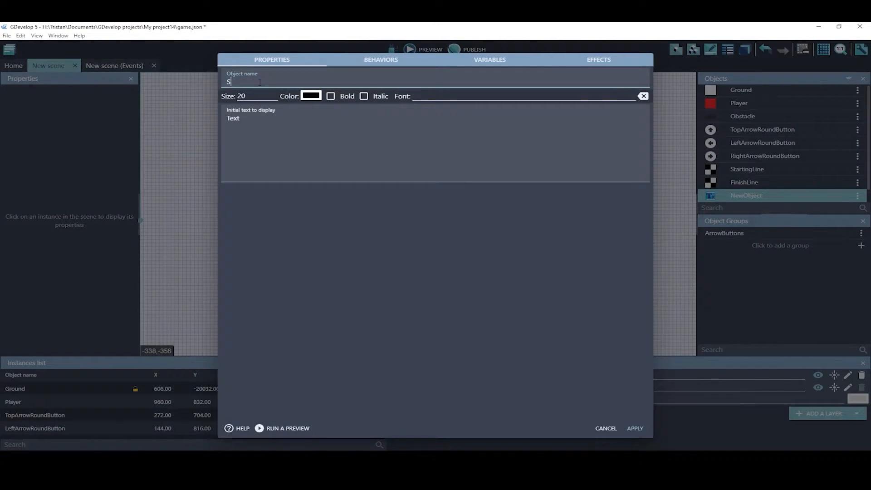
text(tartingLine_TEXT)
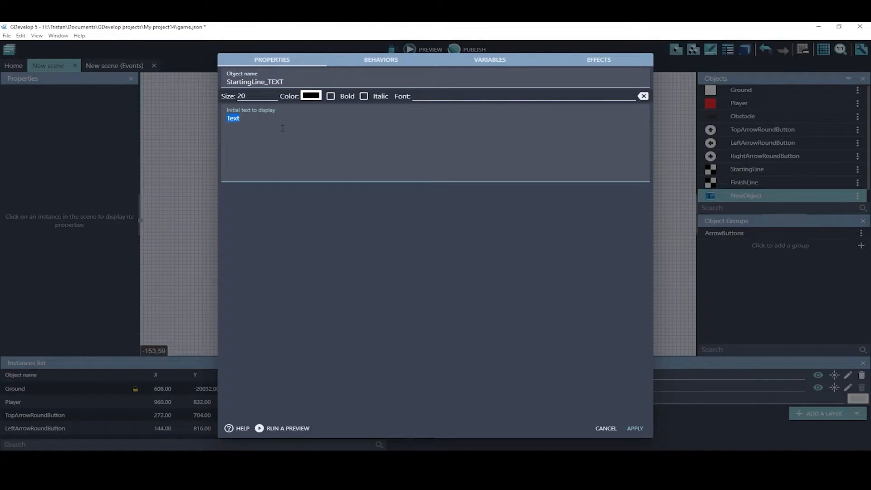
click(310, 96)
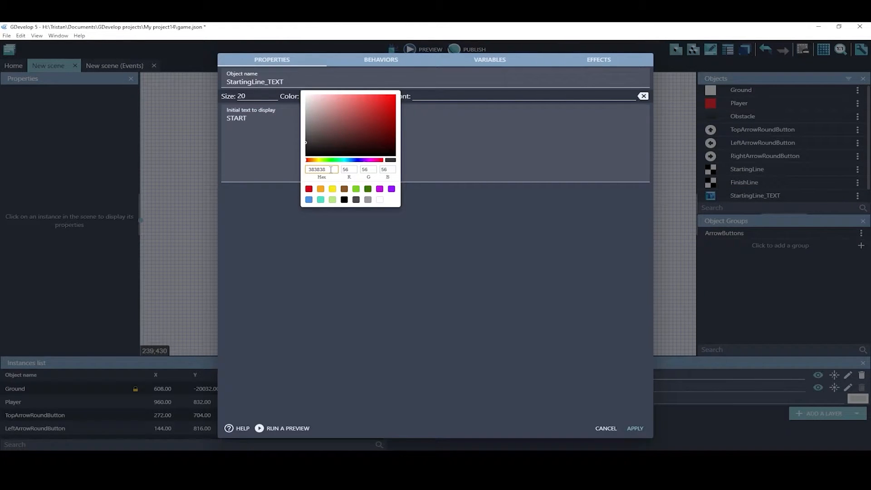
mouse_move(500, 360)
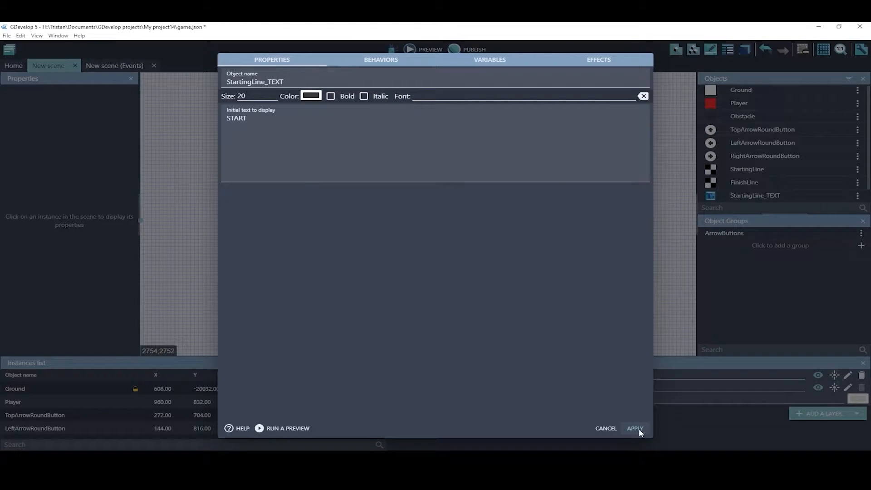
click(634, 429)
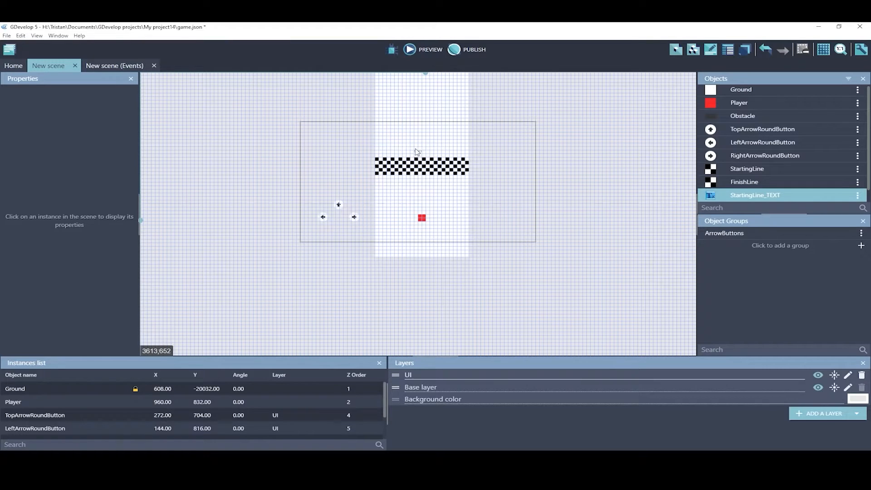
Step: Raise StartingLine_TEXT's font size from 20 to 200
click(420, 149)
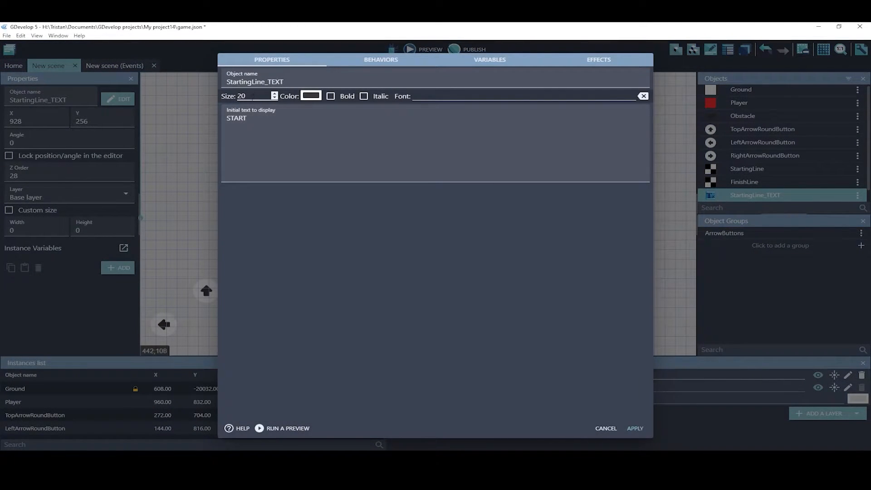
text(200)
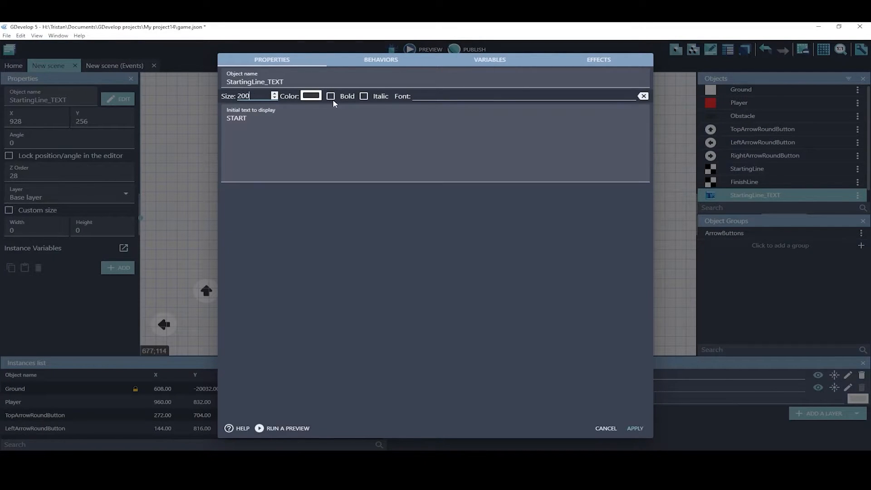
click(634, 428)
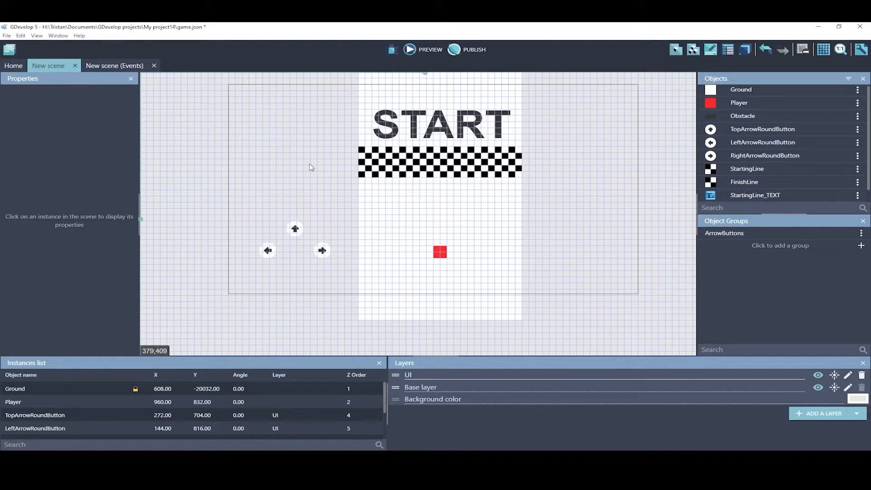
mouse_move(410, 51)
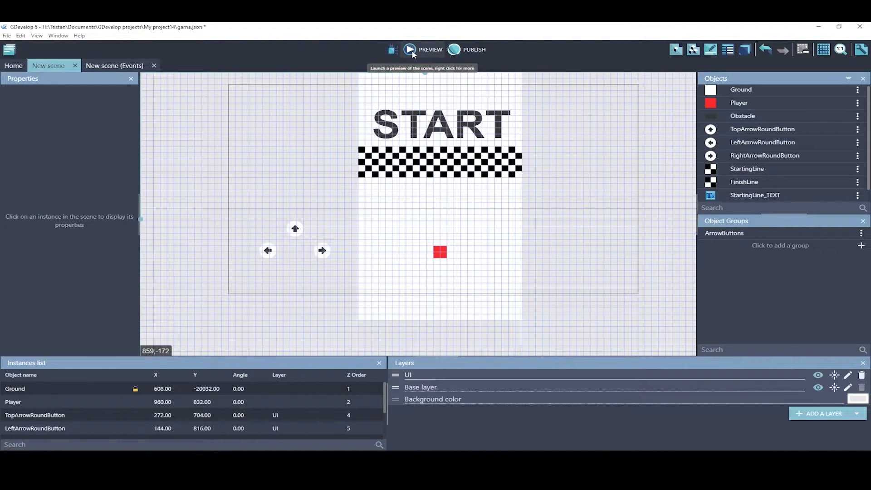
Step: Preview with Player at Z order 100, jumping to confirm it draws over the starting line
click(410, 50)
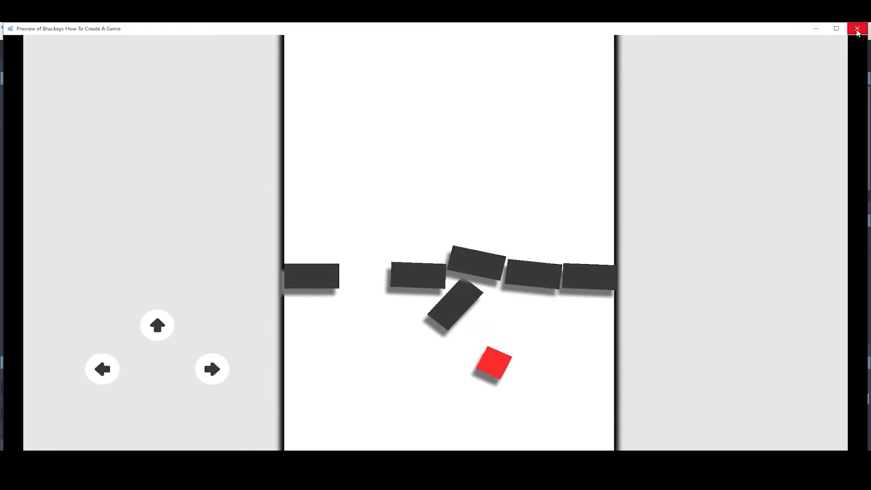
click(857, 29)
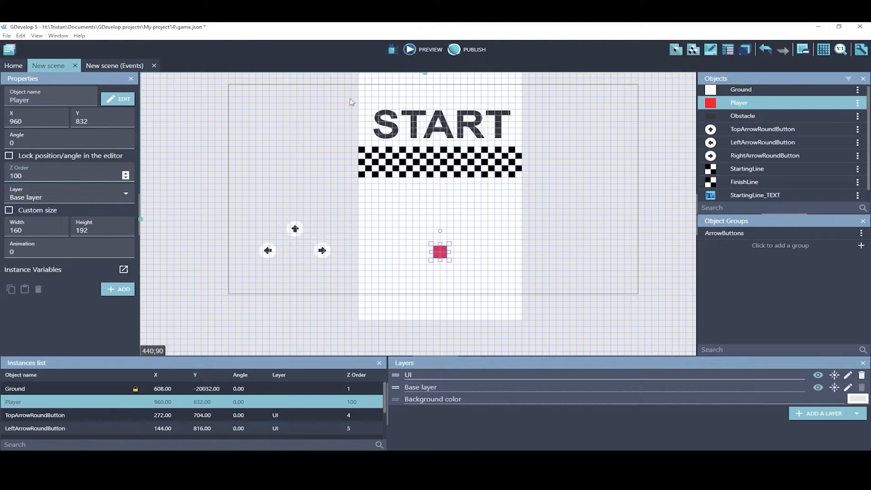
click(409, 49)
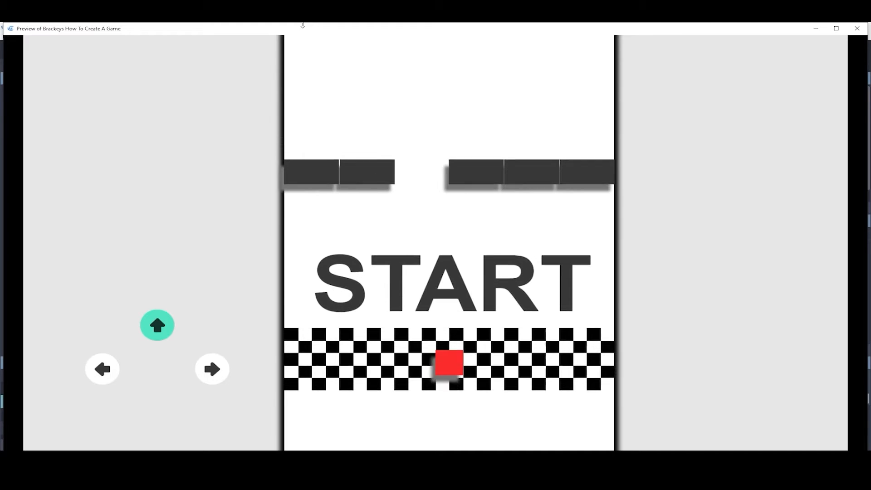
click(211, 369)
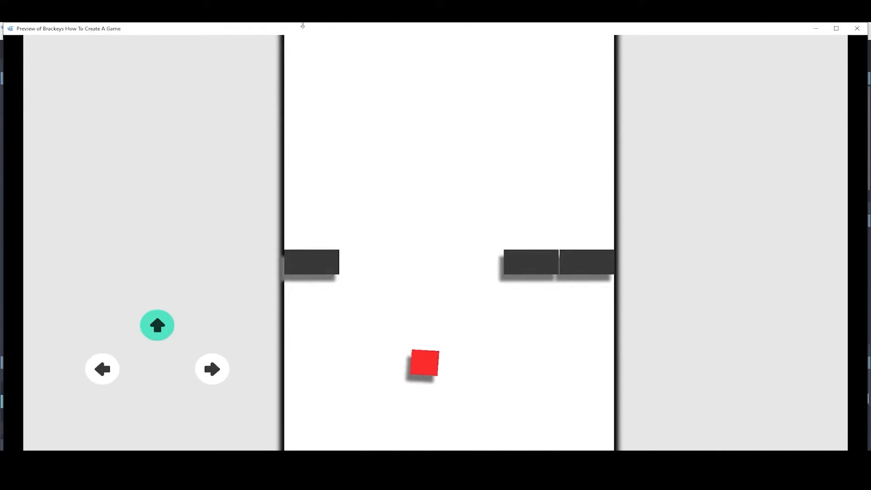
click(212, 368)
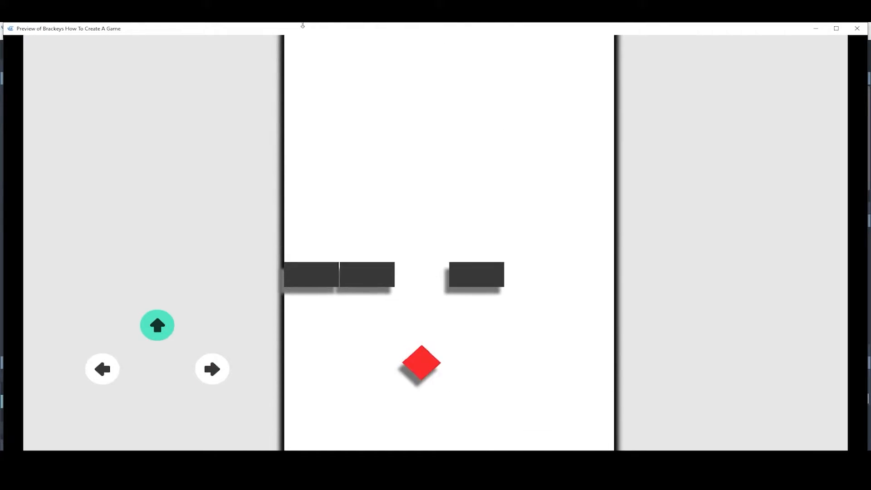
click(102, 369)
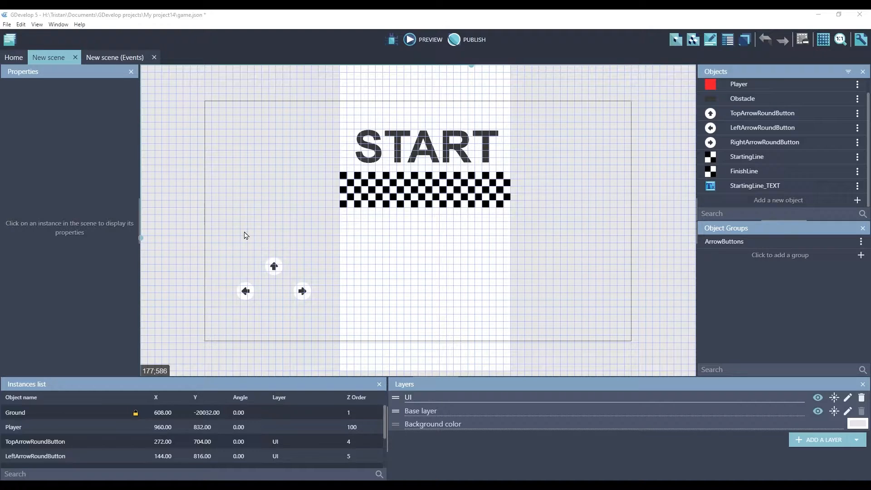
Step: Give the Race timer event conditions 'Player in collision with StartingLine' and 'Trigger once'
click(114, 57)
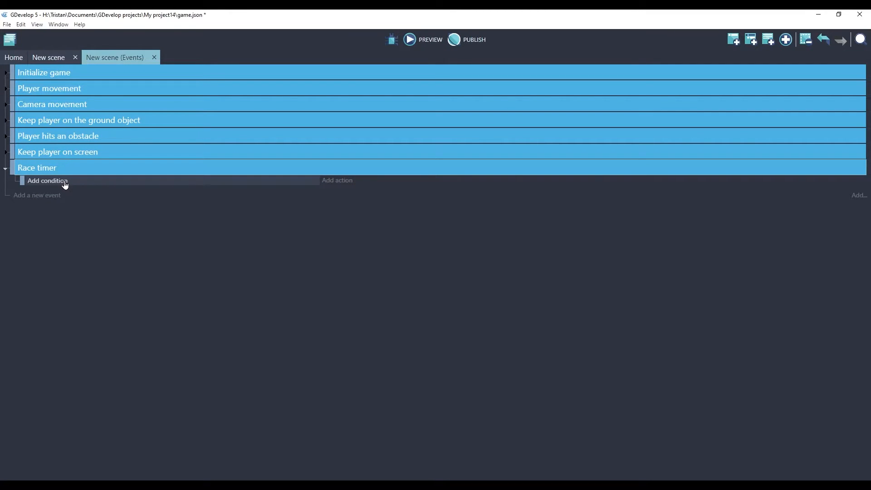
mouse_move(56, 183)
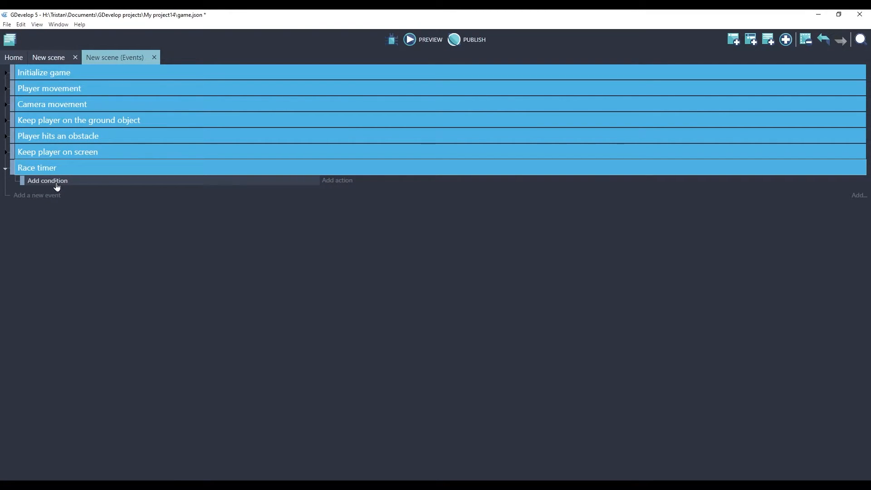
click(47, 180)
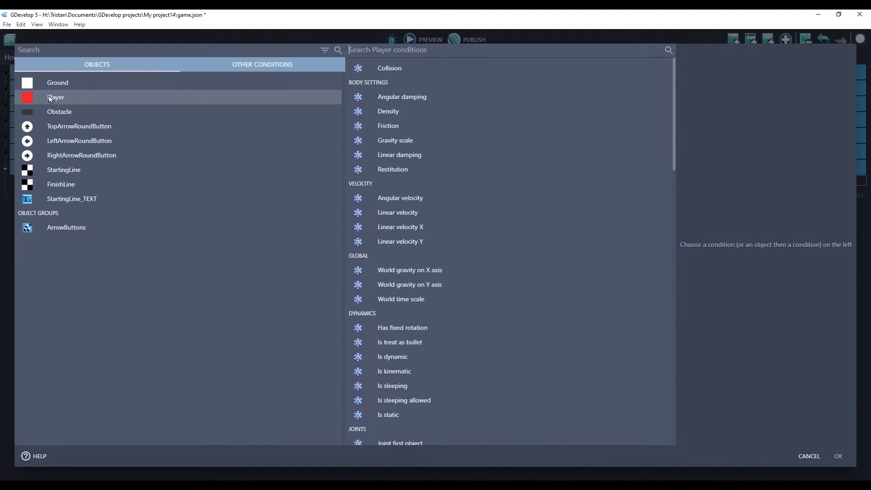
text(co)
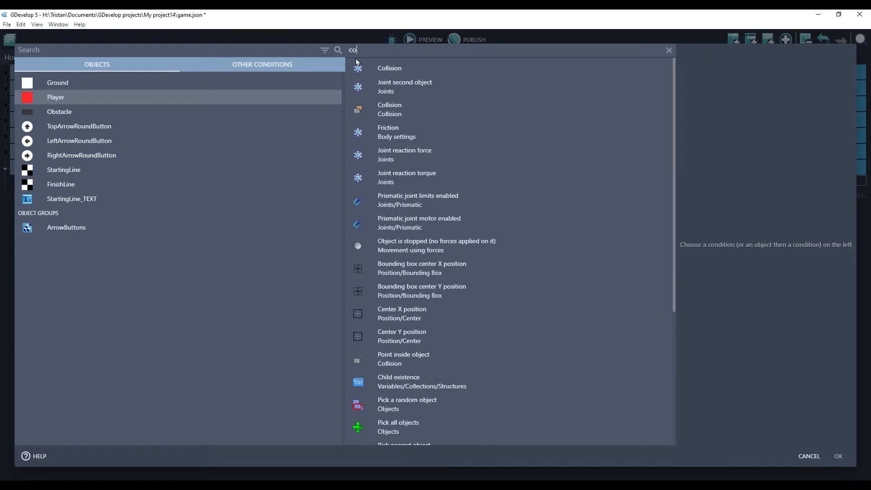
text(ll)
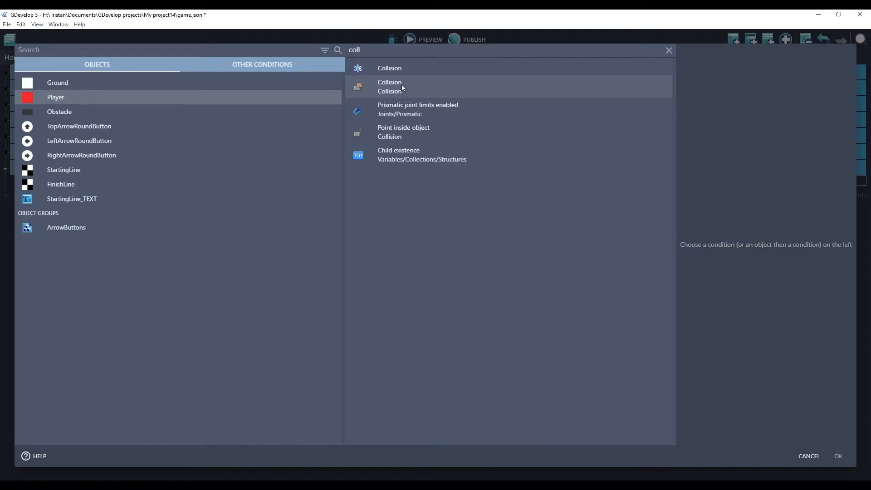
click(390, 86)
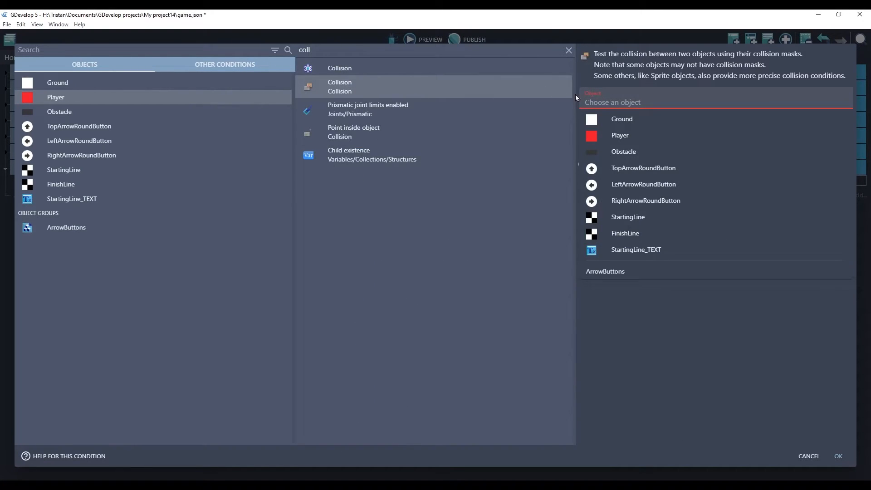
mouse_move(627, 217)
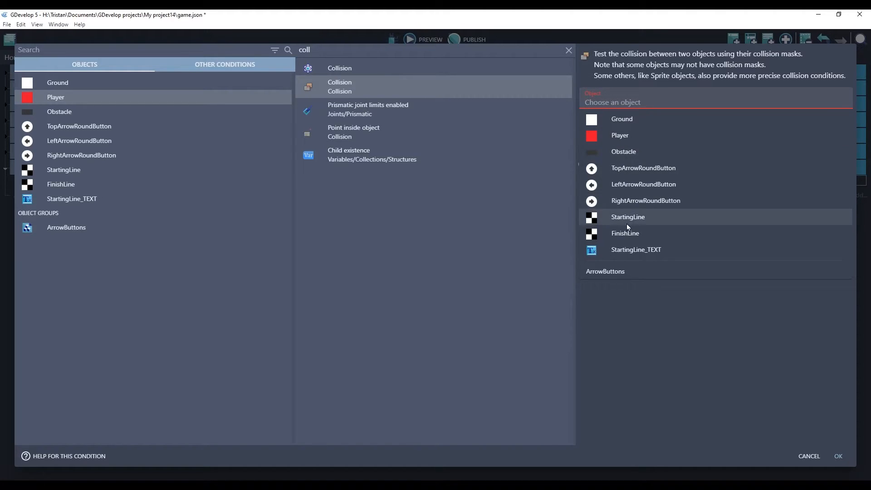
click(628, 217)
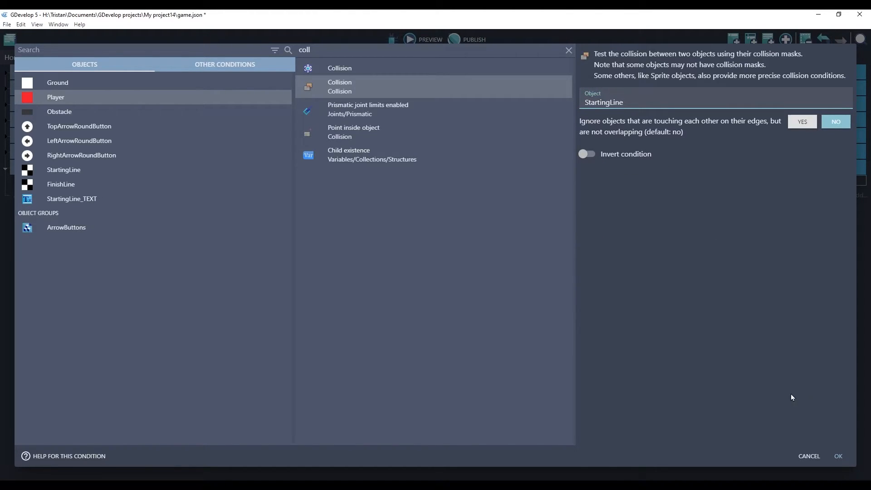
click(569, 51)
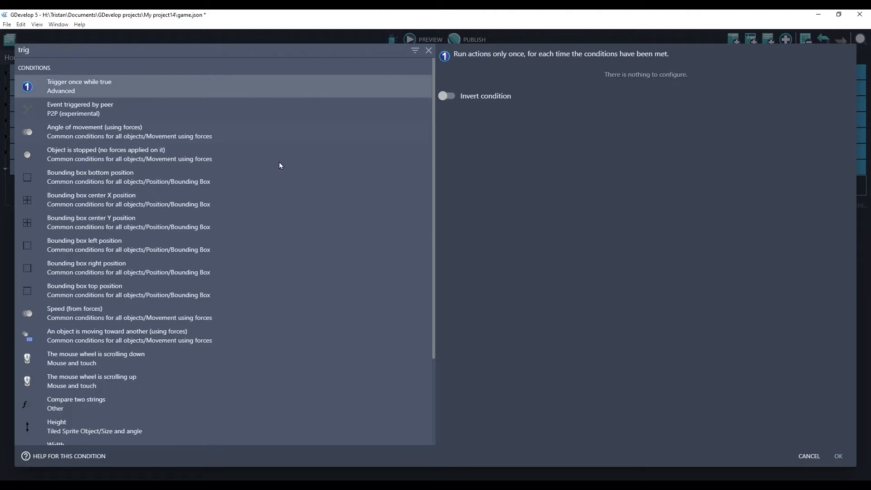
click(839, 456)
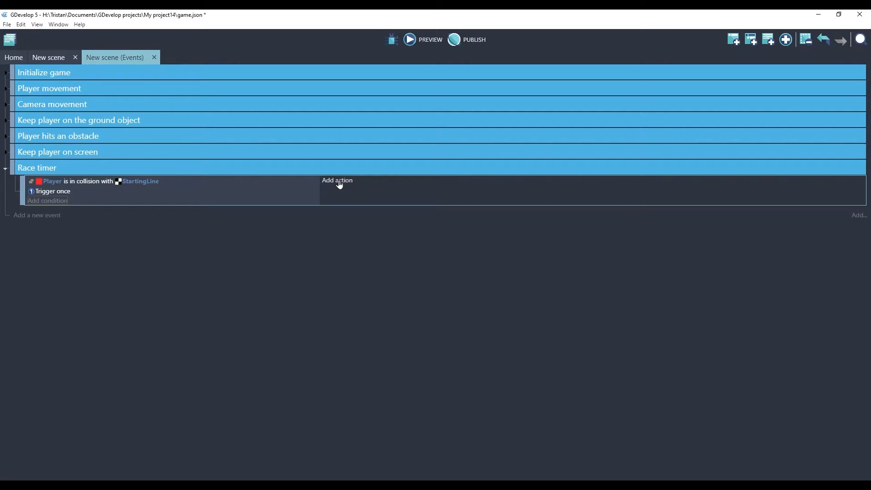
Step: Add a 'Start (or reset) a scene timer' action named RaceTimer
click(337, 181)
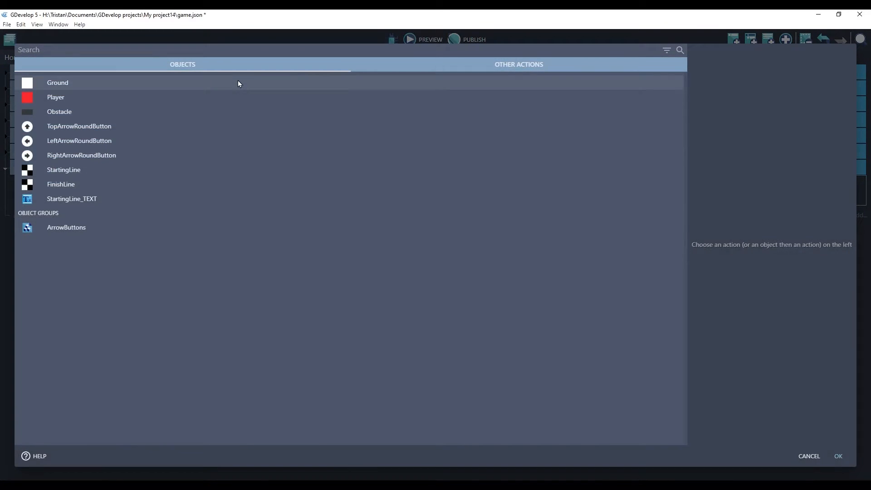
text(start)
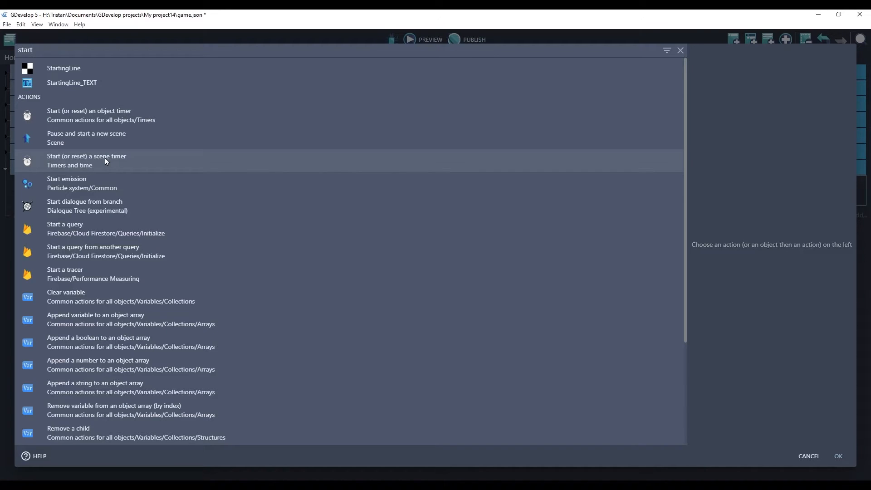
click(86, 161)
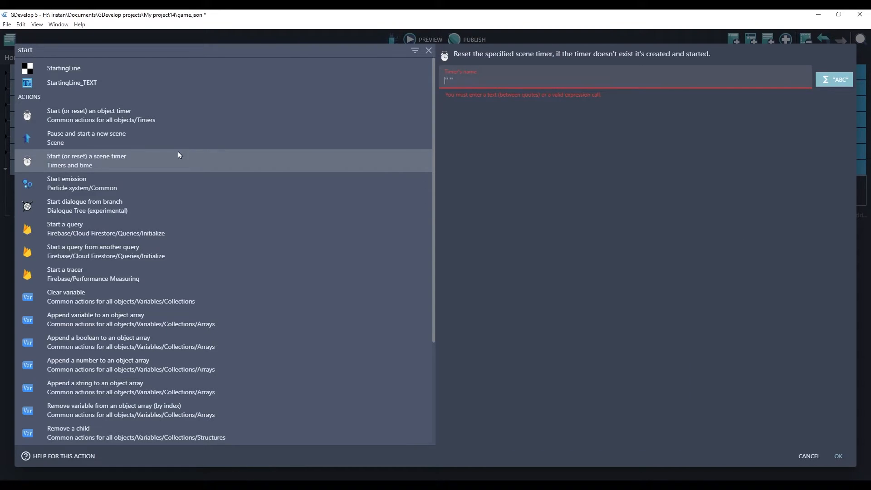
mouse_move(521, 104)
text(RaceTimer)
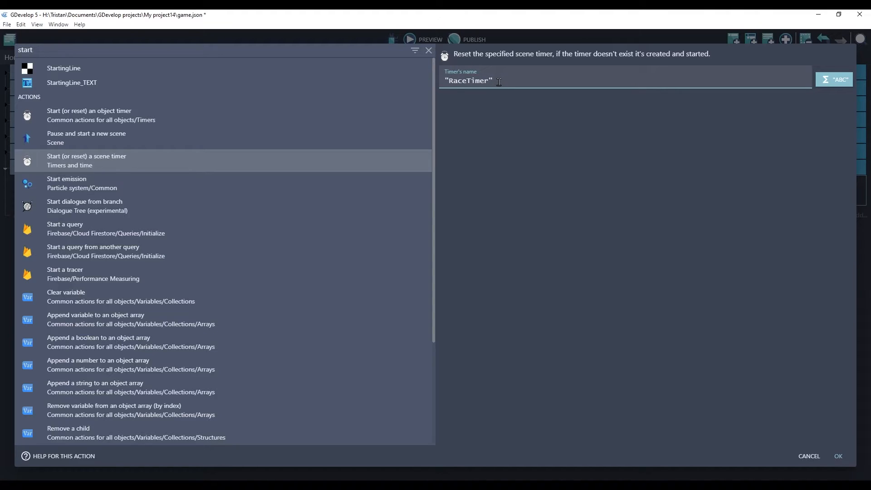
key(Backspace)
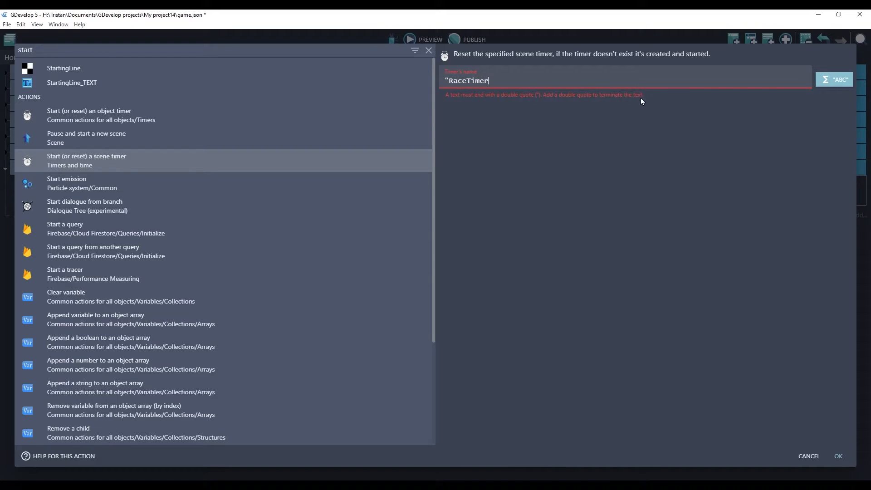
click(838, 456)
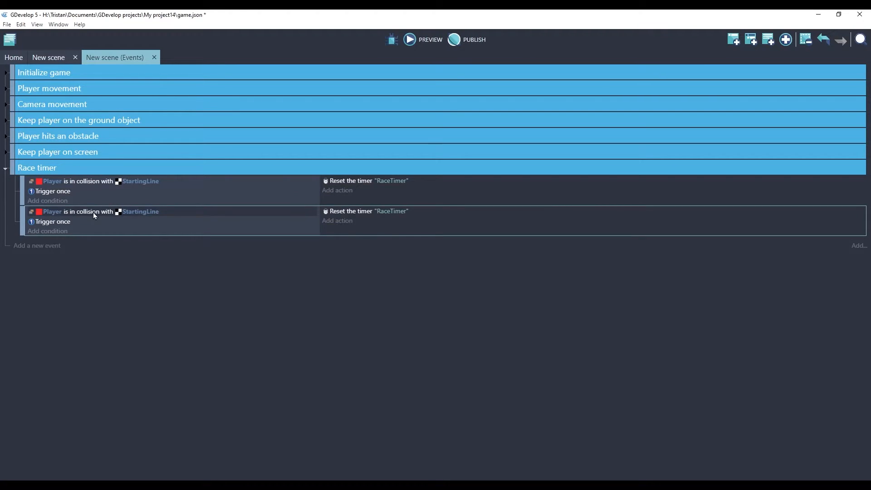
mouse_move(133, 215)
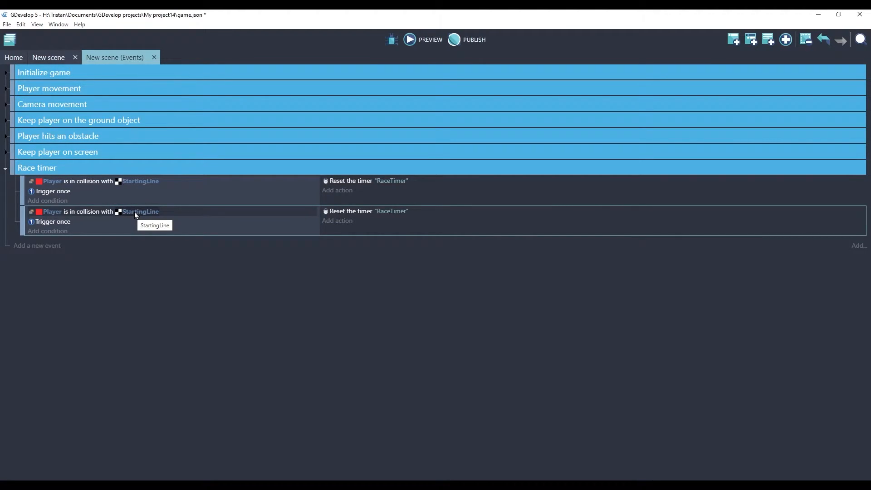
Step: Make the copied event pause the "RaceTimer" timer when Player touches FinishLine
click(139, 212)
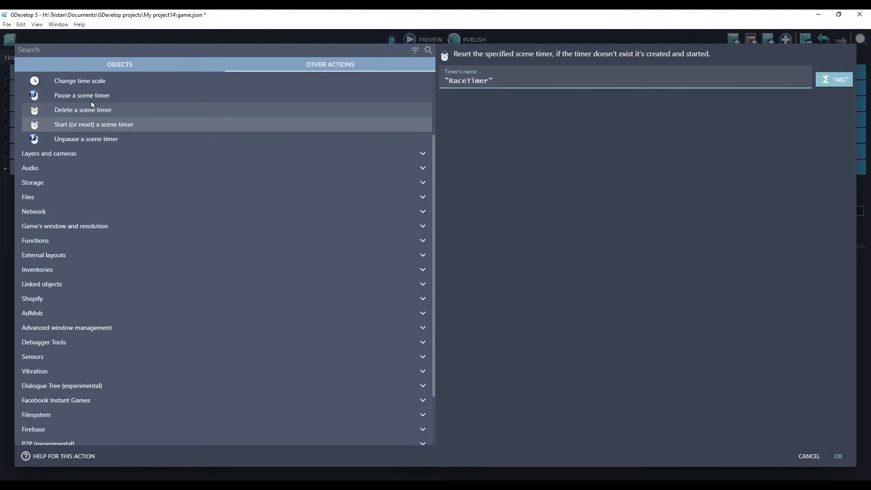
click(82, 95)
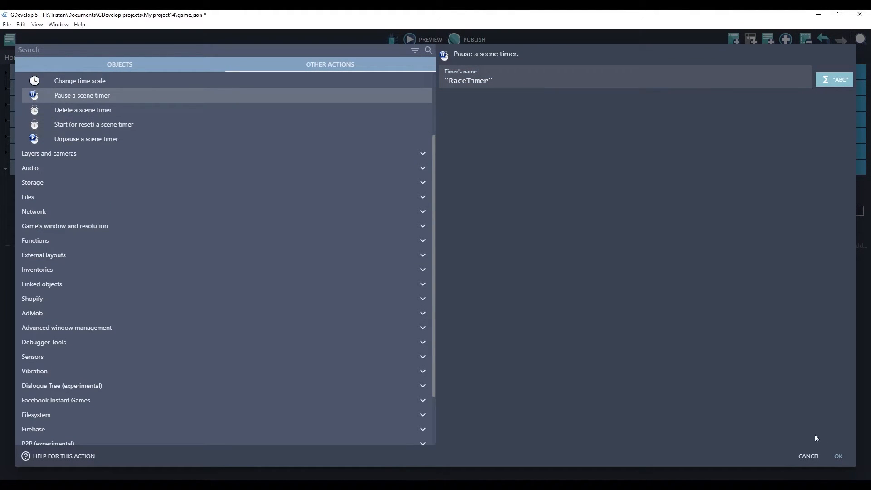
click(838, 456)
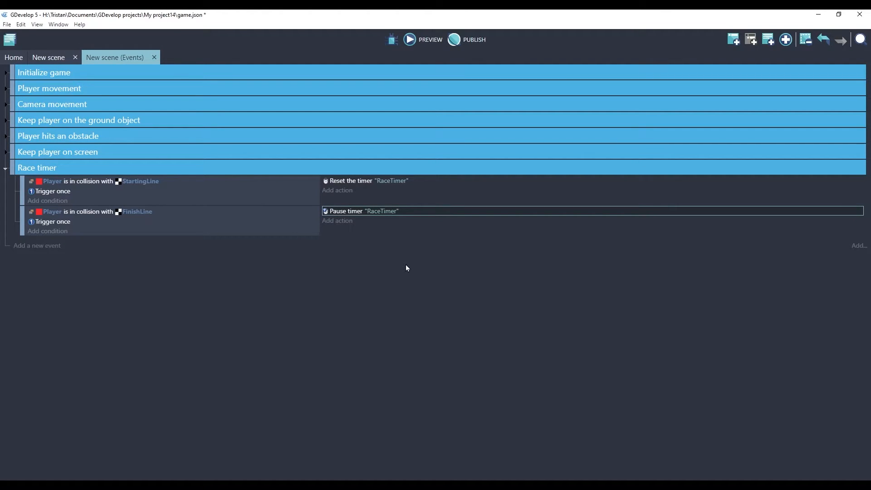
mouse_move(203, 180)
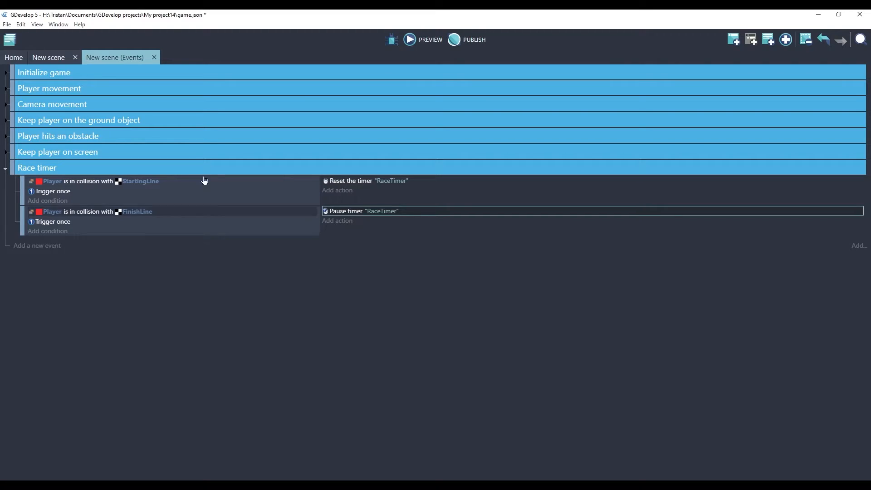
click(47, 57)
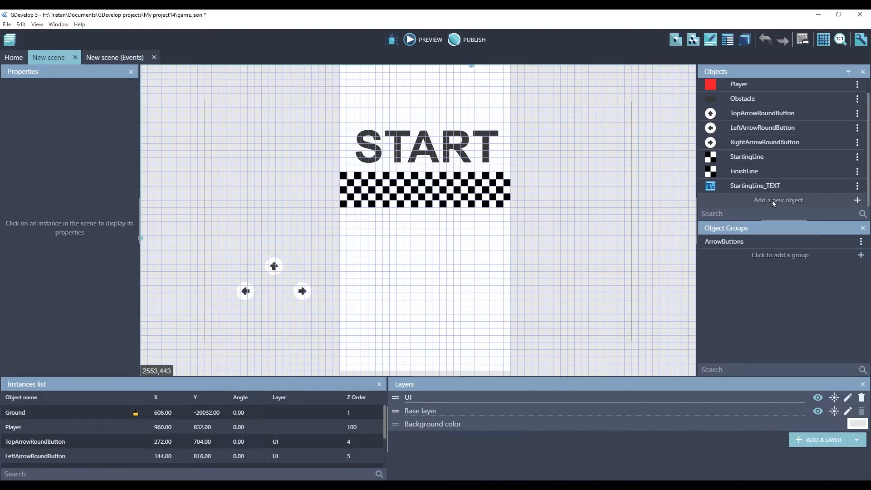
Step: Create a bold, size-80 text object named RaceTimer displaying 123.4
click(777, 200)
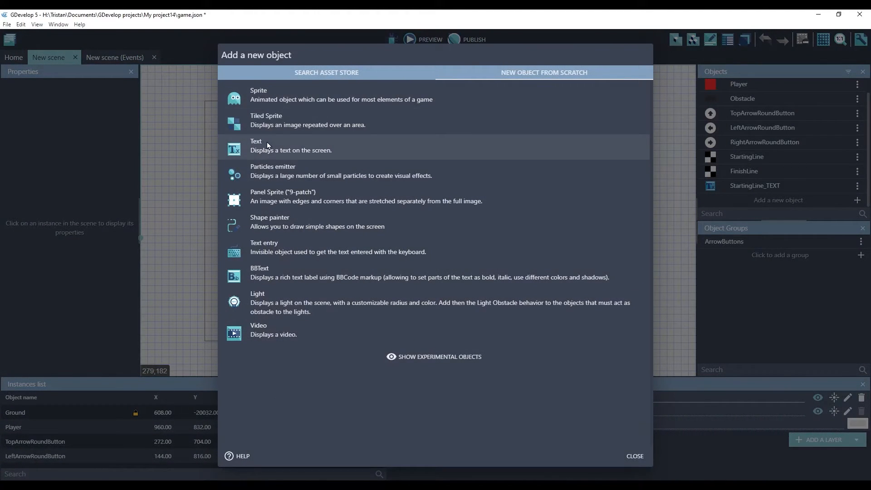
click(255, 146)
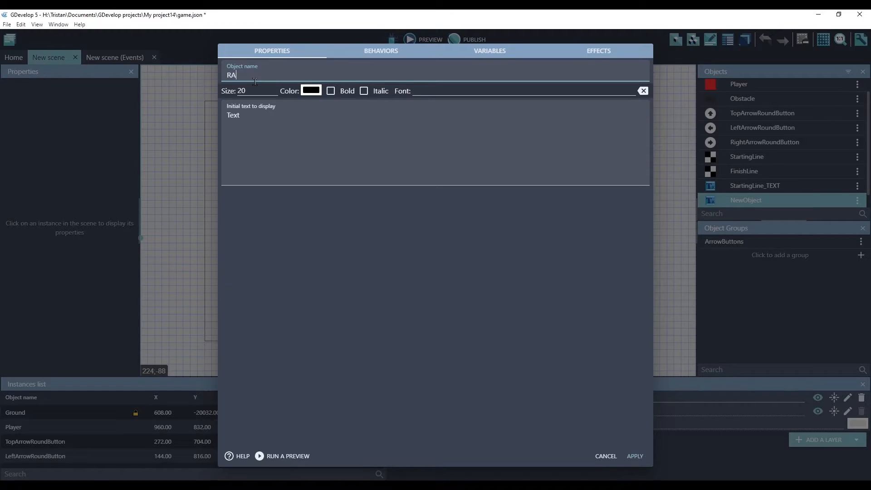
text(ceTimer)
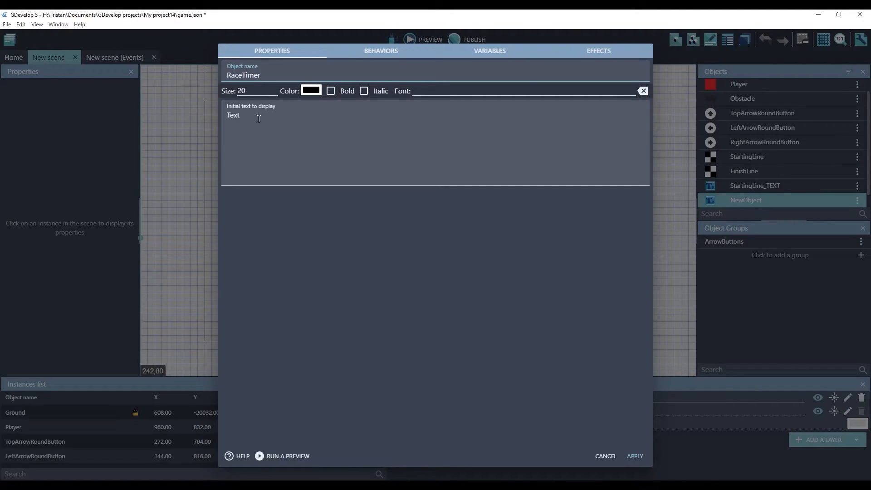
double_click(233, 115)
text(123.4)
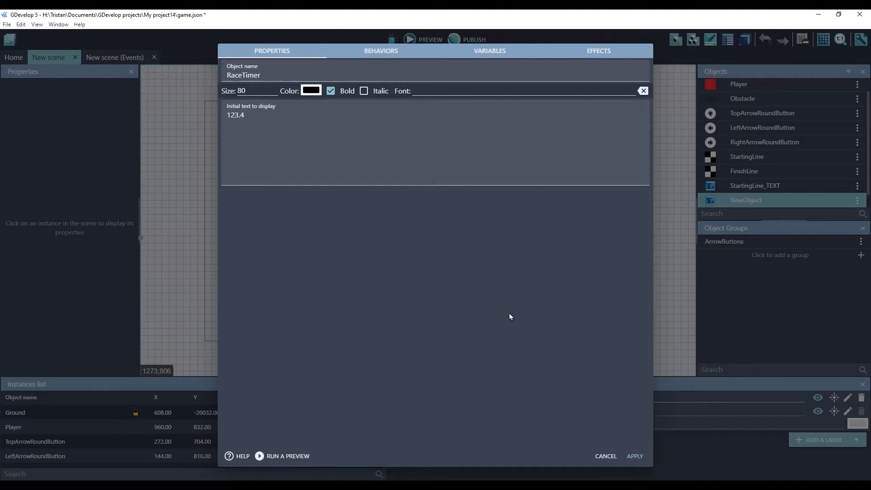
click(634, 455)
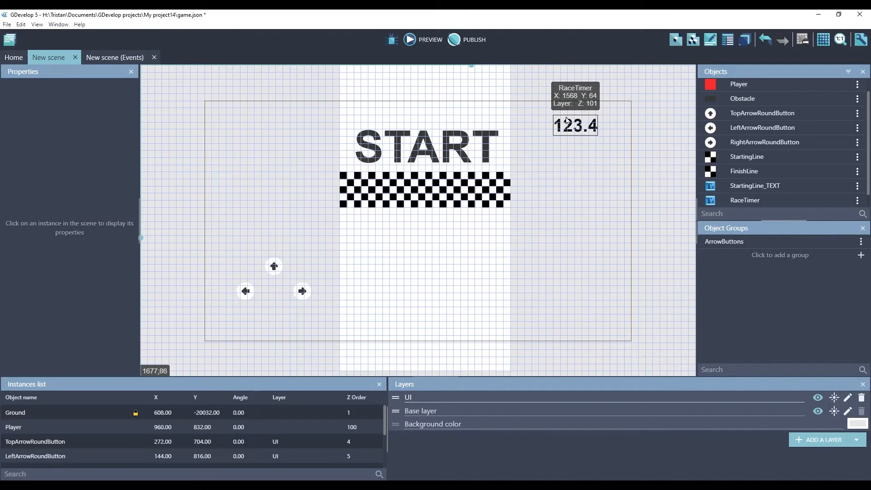
click(114, 58)
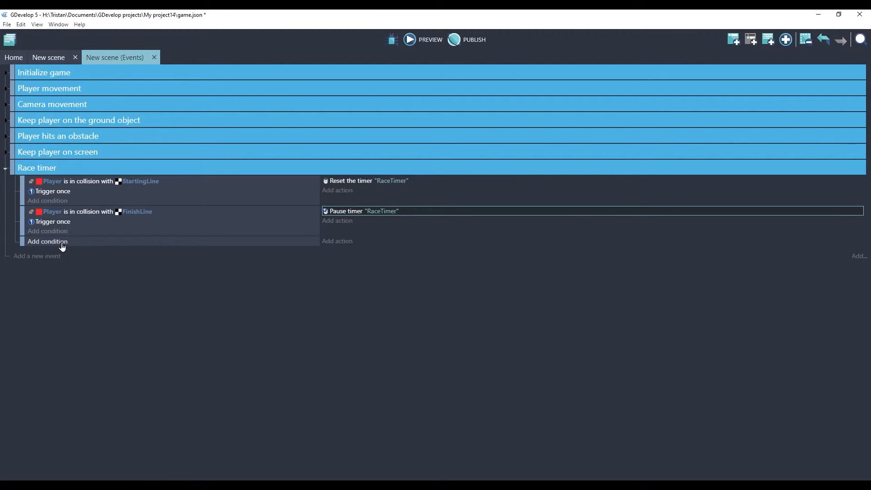
mouse_move(248, 247)
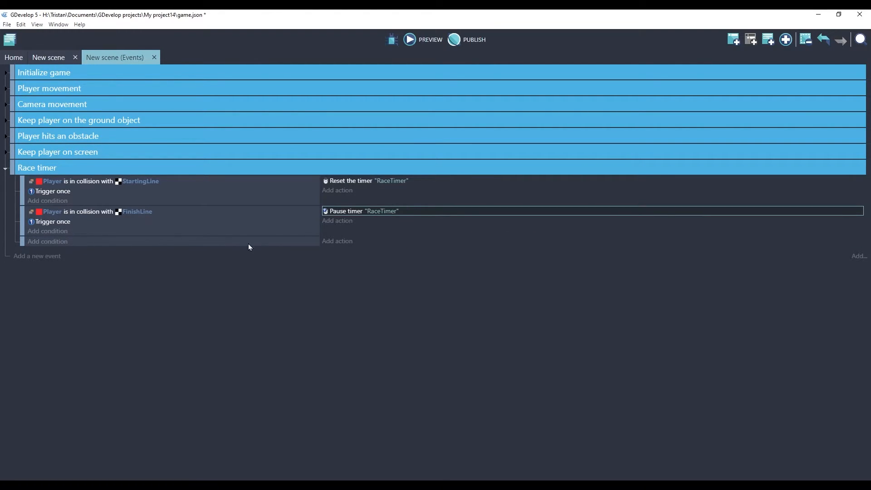
Step: Add an action setting RaceTimer's text to ToString(TimerElapsedTime("RaceTimer"))
click(337, 241)
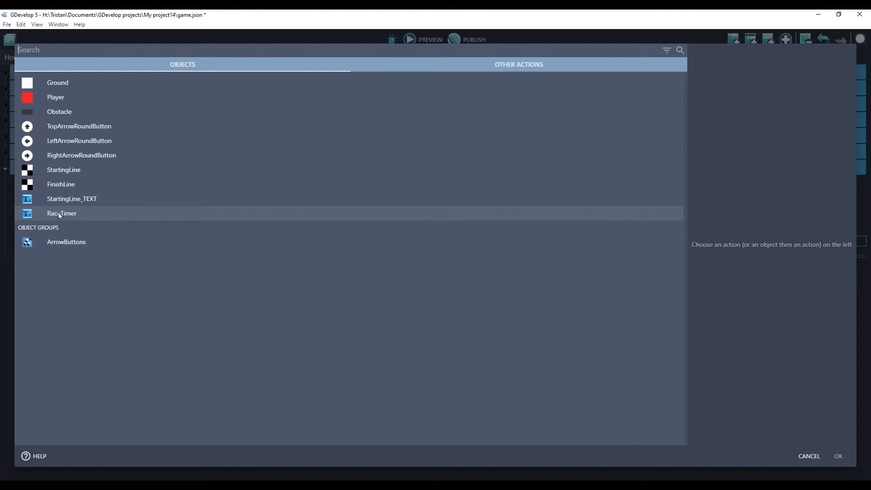
click(62, 213)
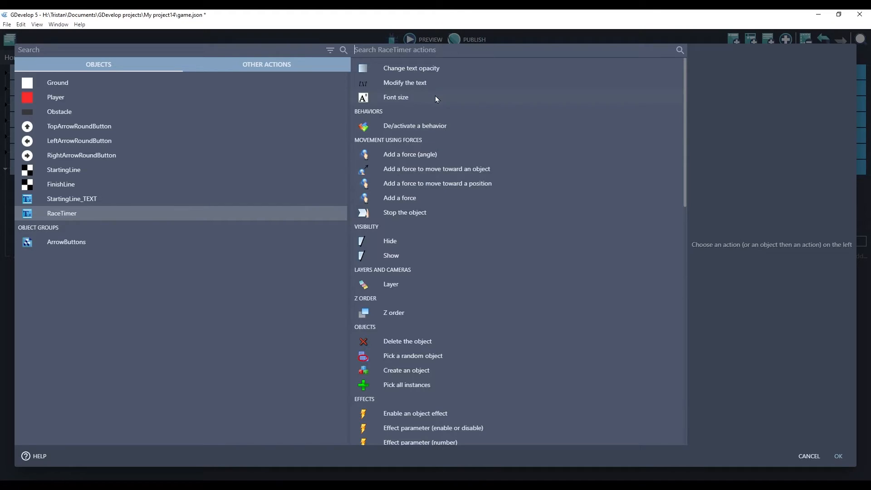
mouse_move(404, 82)
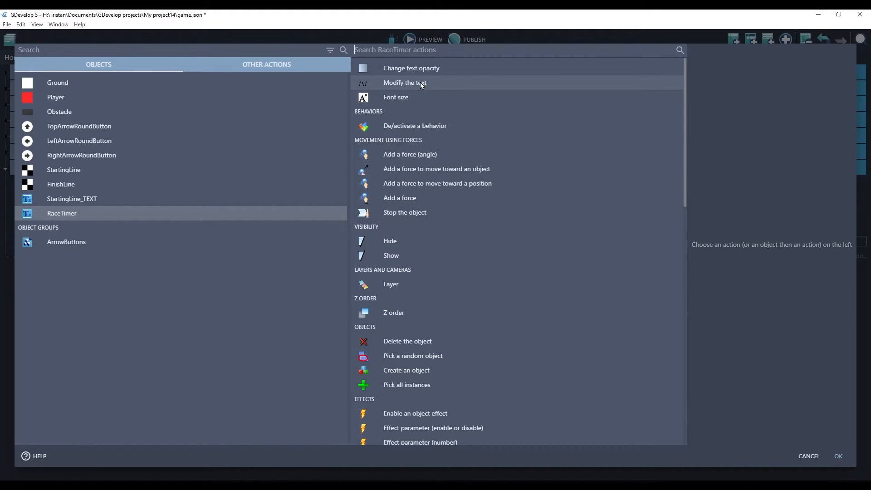
click(405, 82)
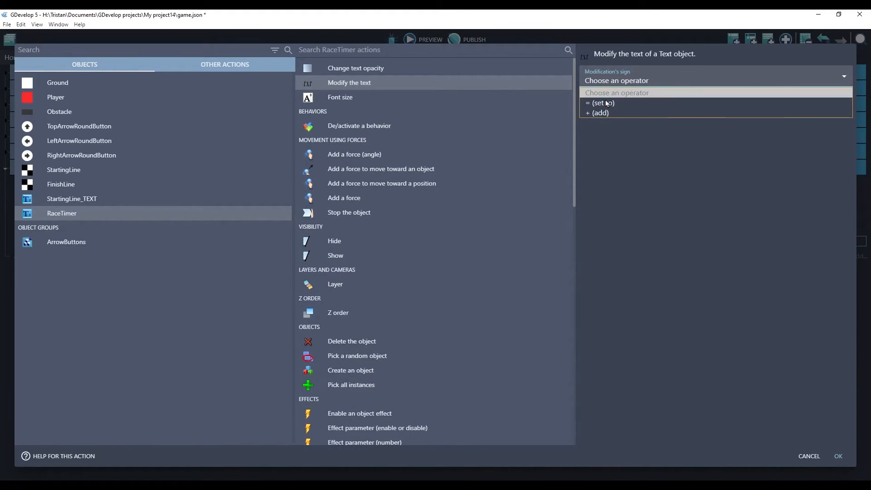
click(601, 103)
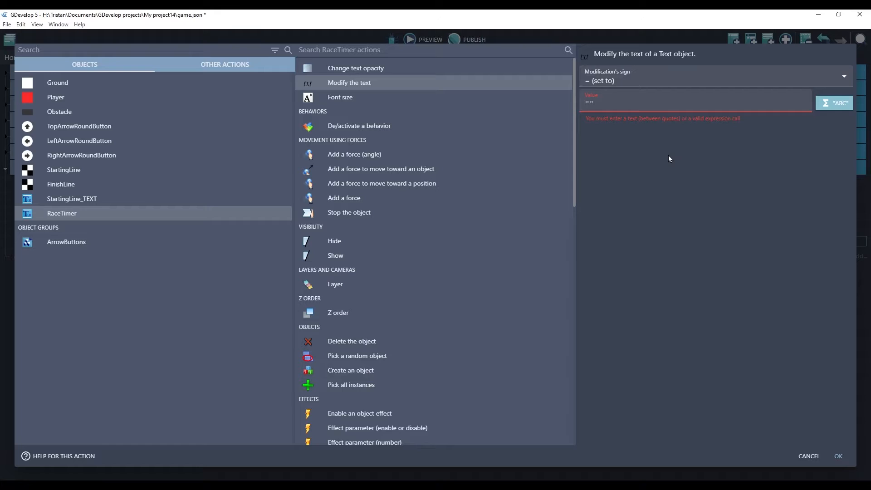
text(ToString(Timer)
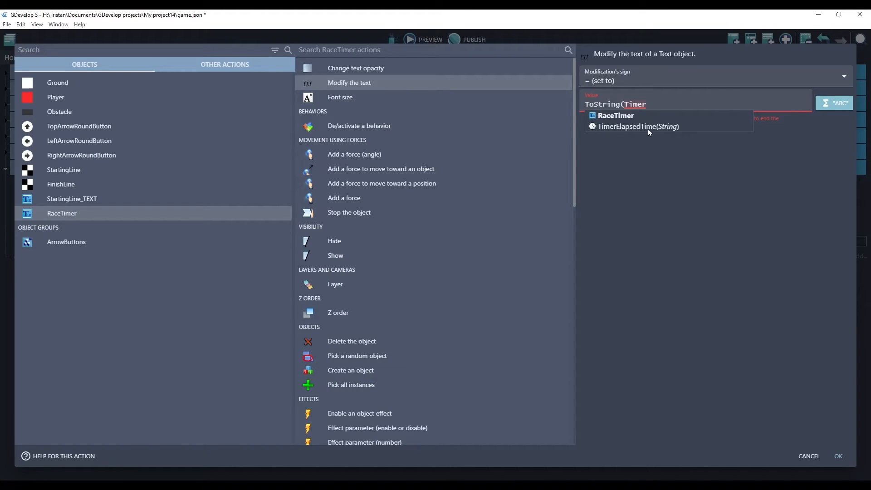
mouse_move(663, 129)
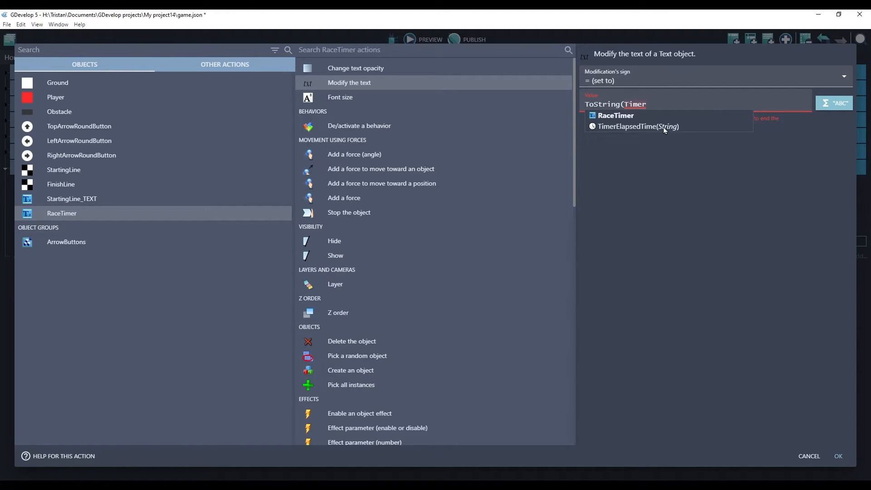
click(638, 126)
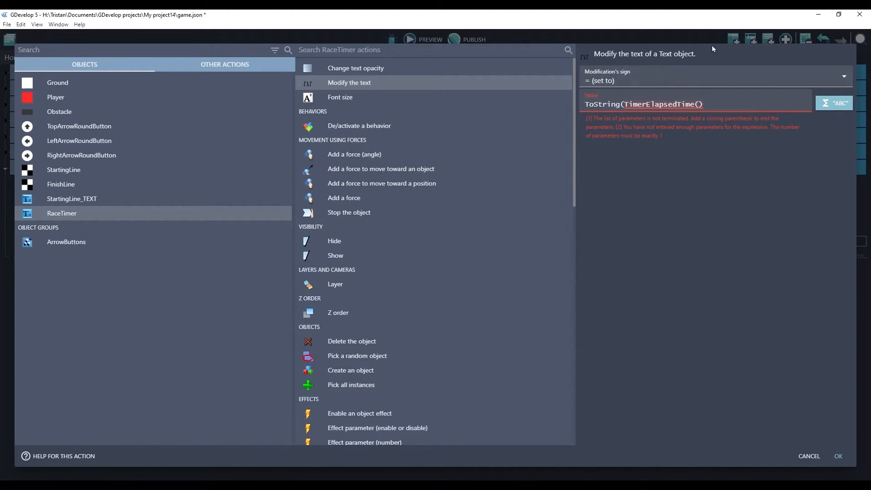
text("RaceTimer)
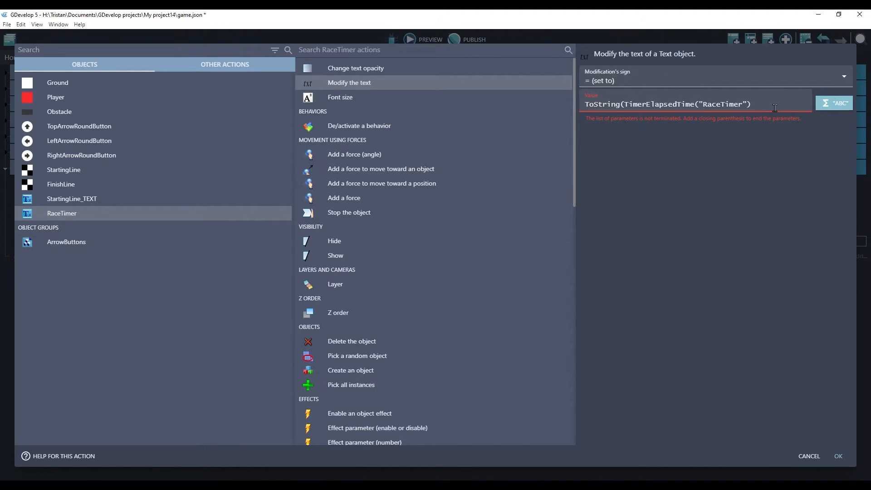
double_click(601, 104)
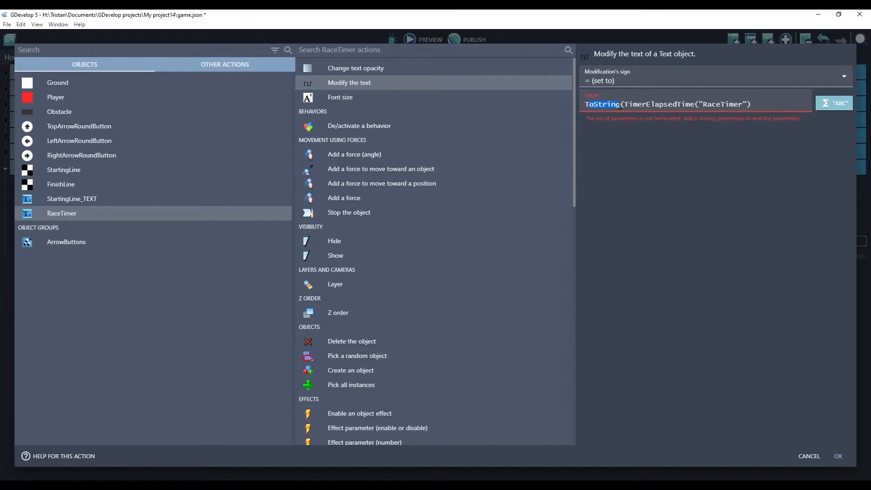
text())
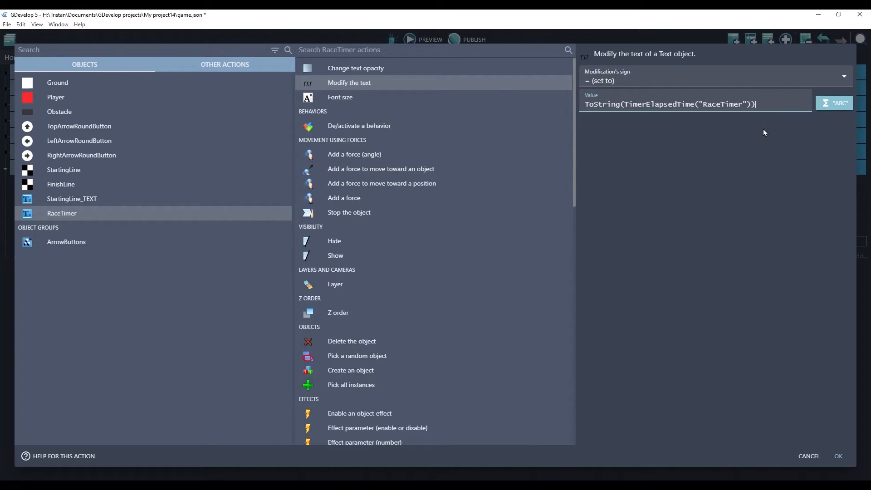
mouse_move(817, 441)
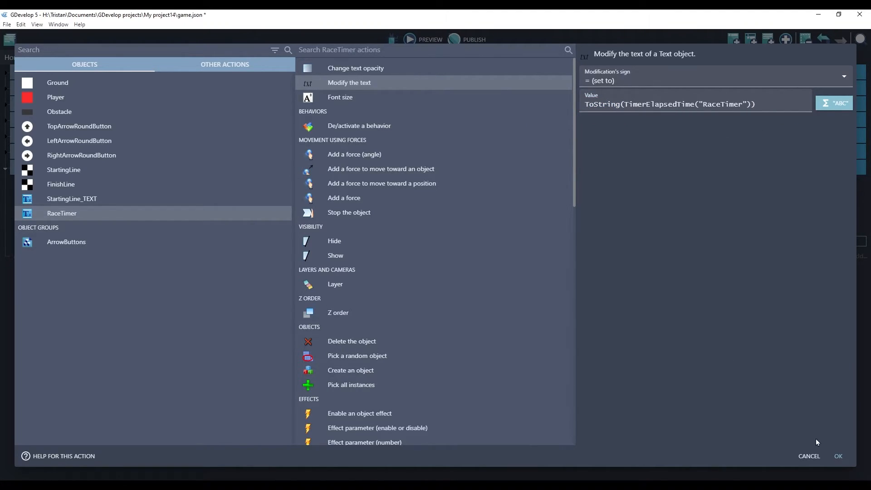
click(838, 456)
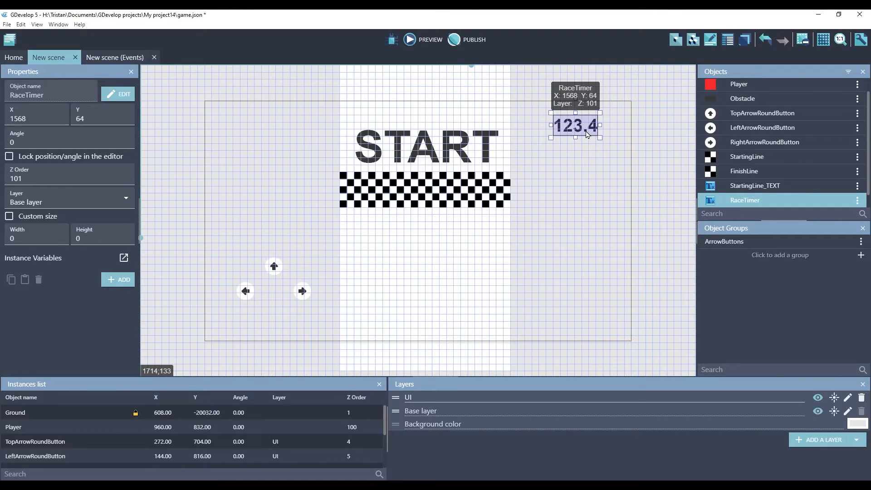
click(69, 201)
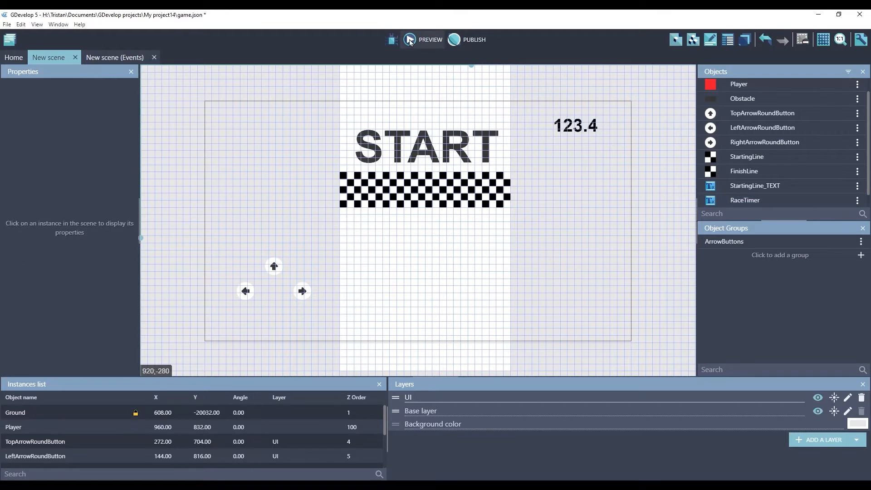
click(429, 40)
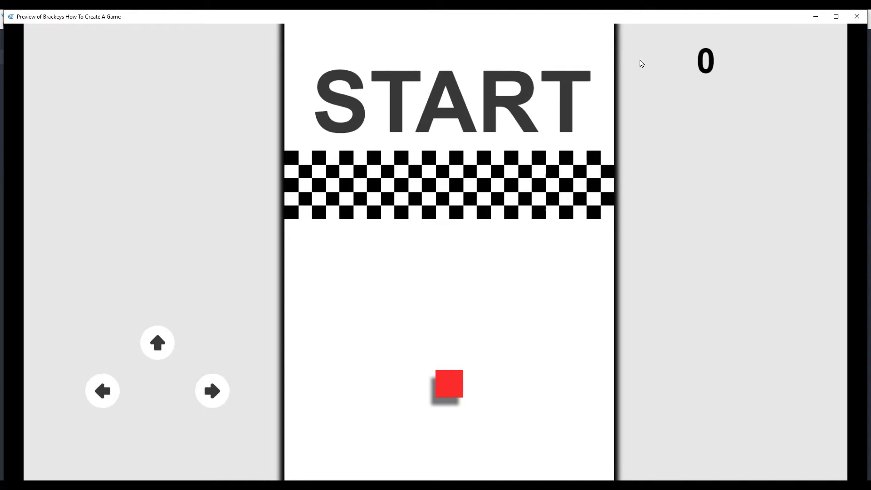
mouse_move(720, 62)
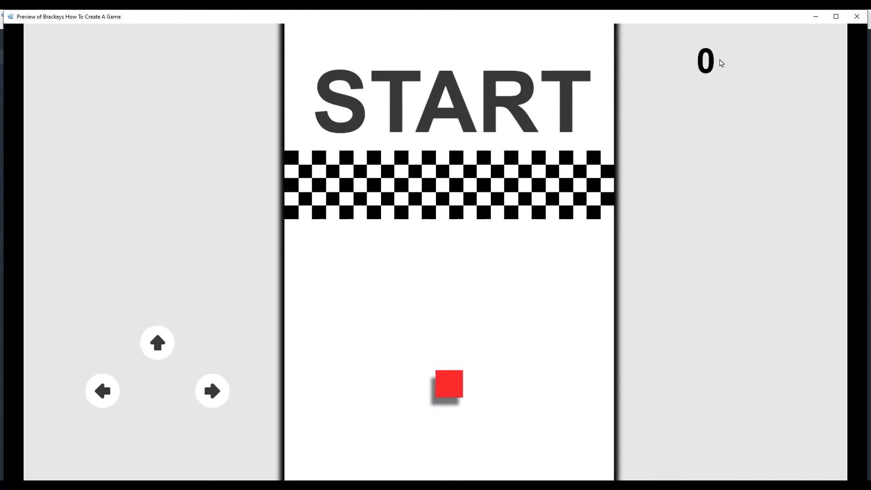
mouse_move(715, 196)
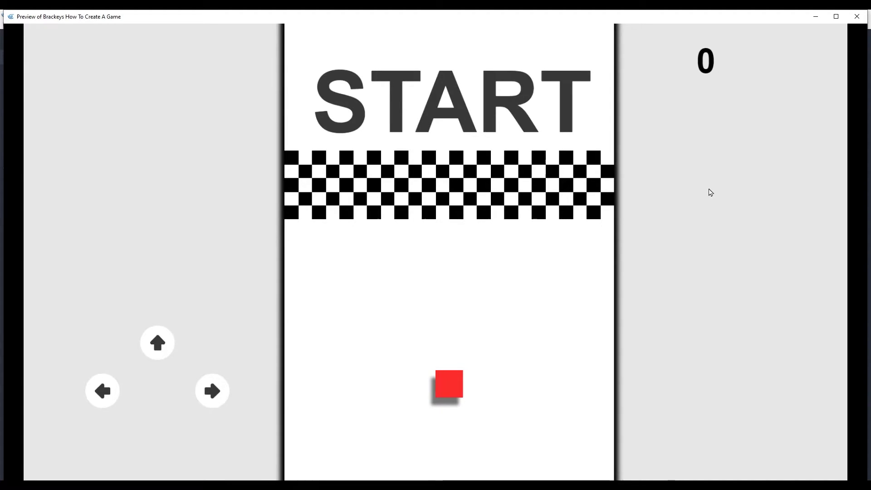
click(158, 342)
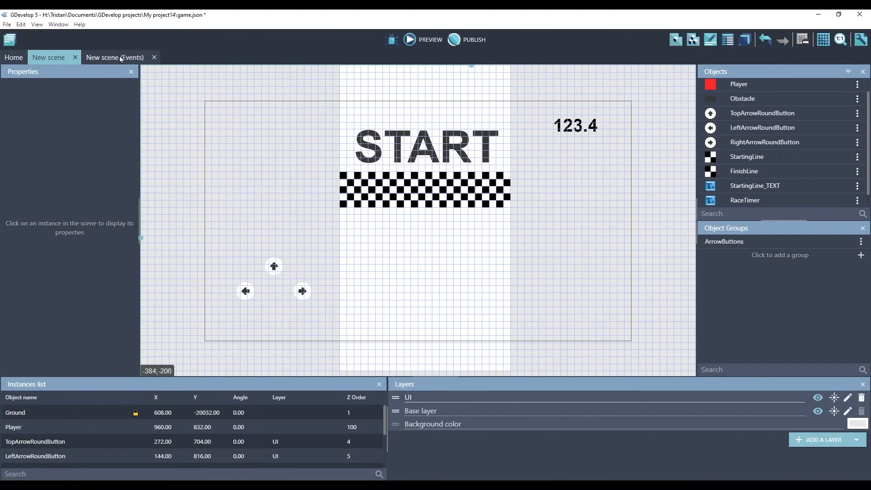
Step: Wrap the elapsed time in round() and run a preview to check the timer
click(115, 58)
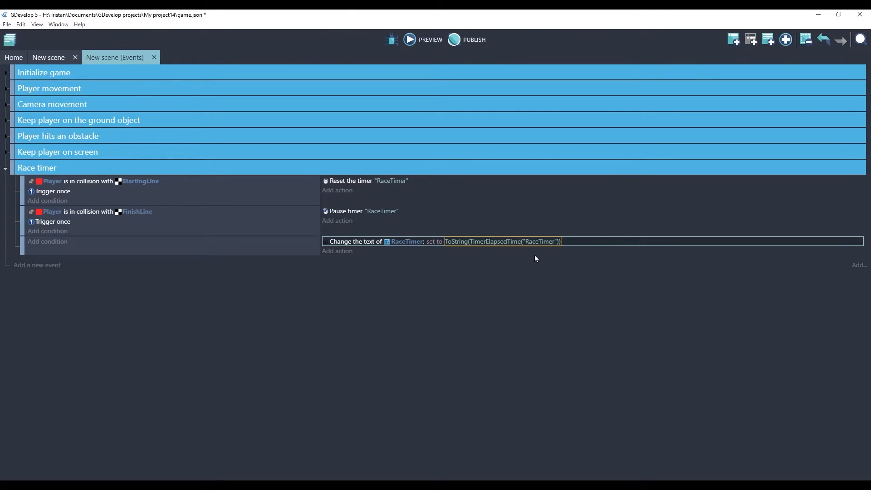
mouse_move(490, 270)
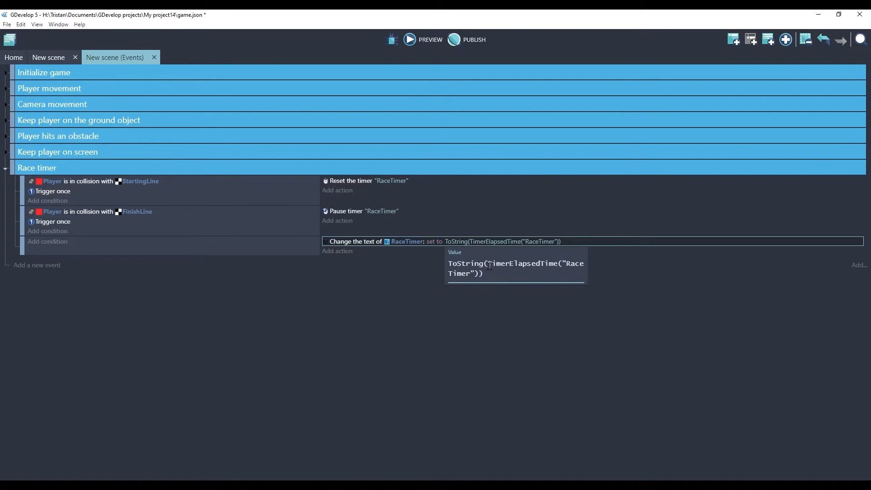
text(round()
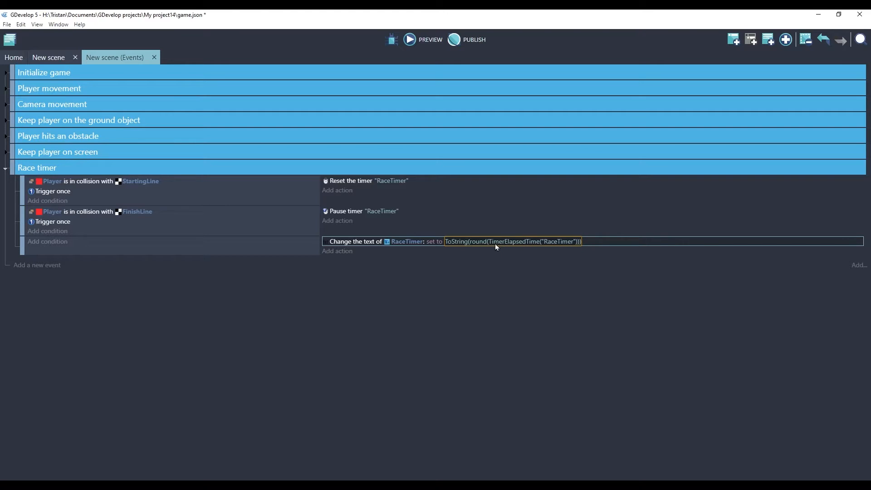
mouse_move(554, 248)
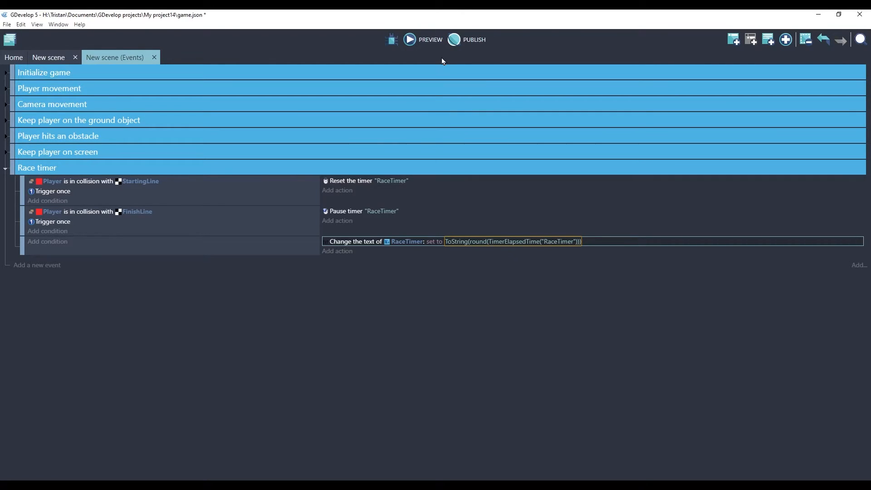
click(423, 40)
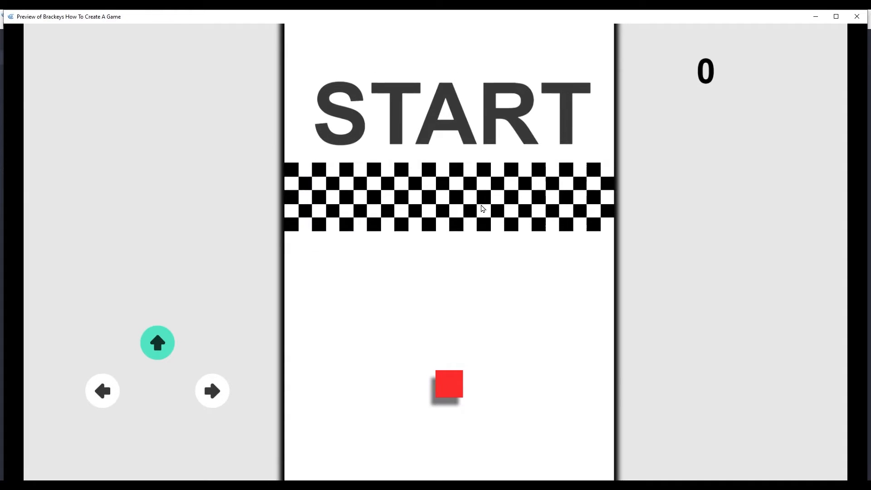
click(158, 343)
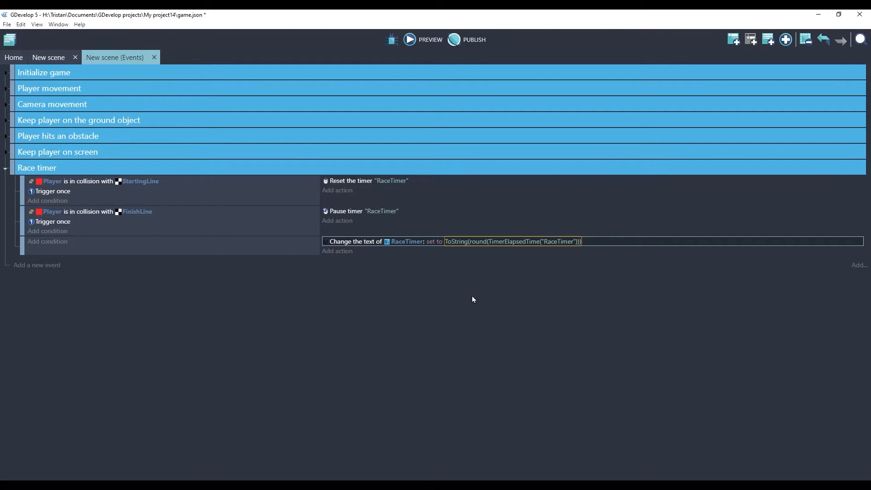
mouse_move(493, 280)
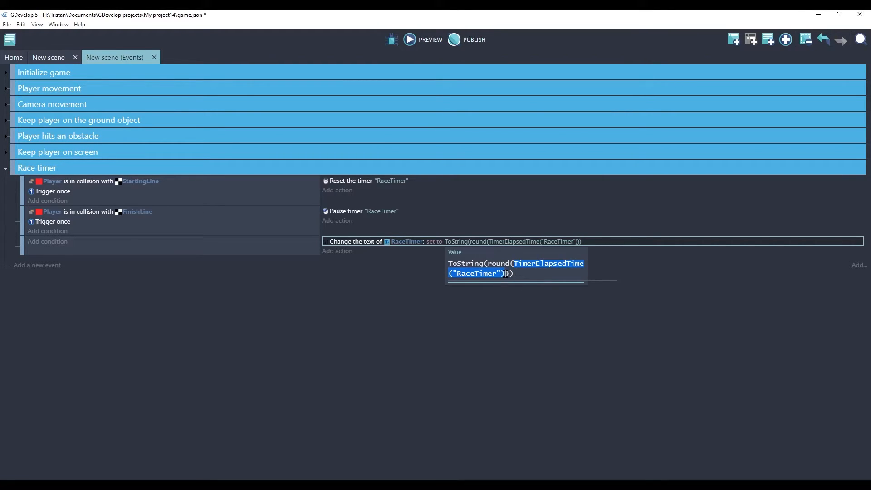
mouse_move(596, 315)
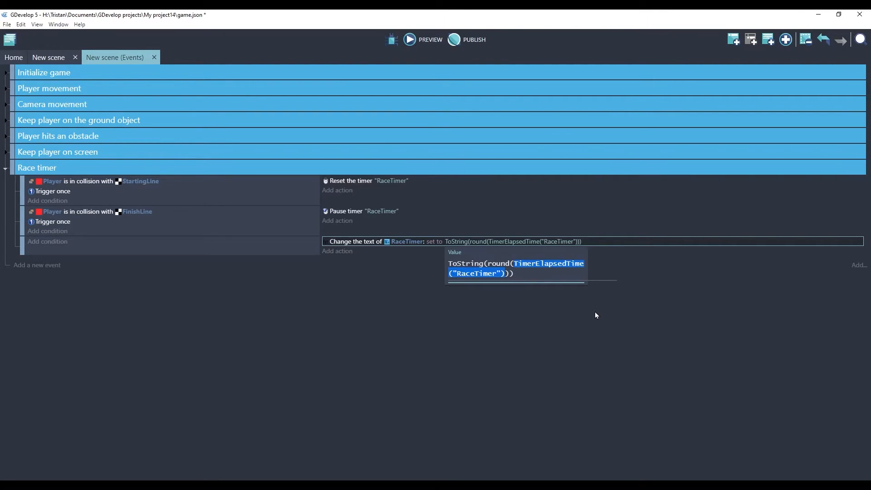
Step: Multiply by 10 and divide by 10 inside the rounding, then preview the tenths display
text(*10)
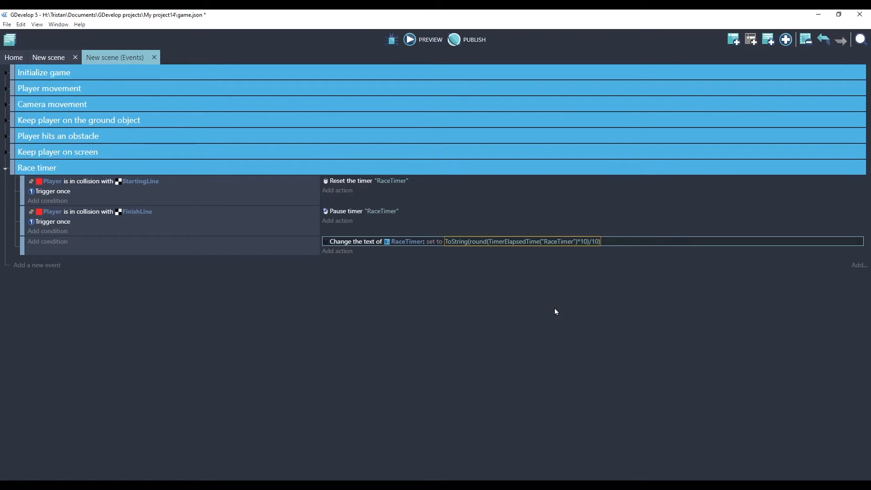
mouse_move(524, 315)
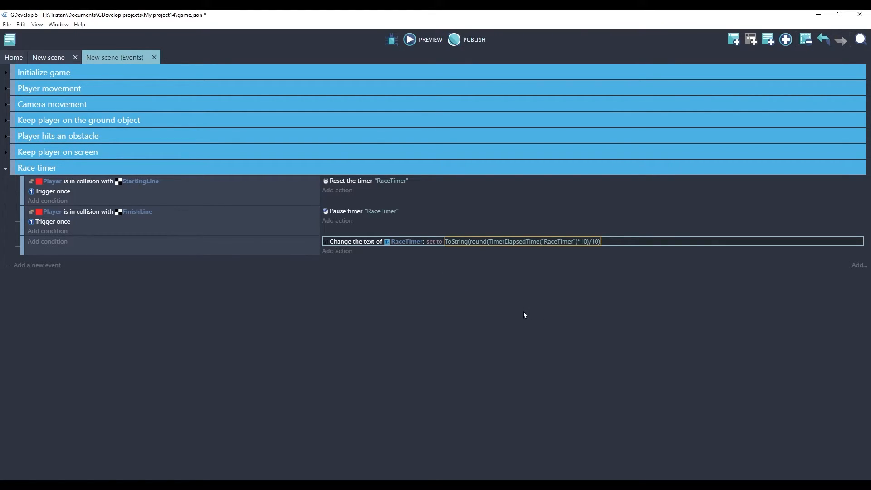
click(423, 39)
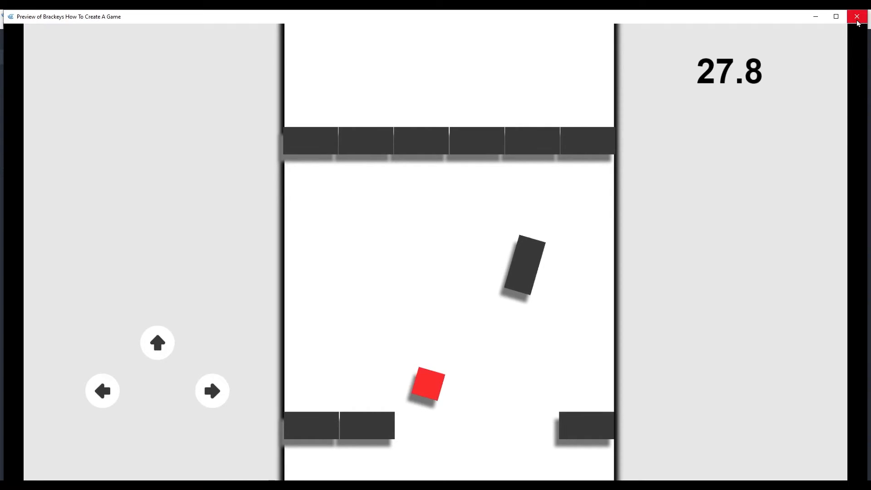
click(857, 16)
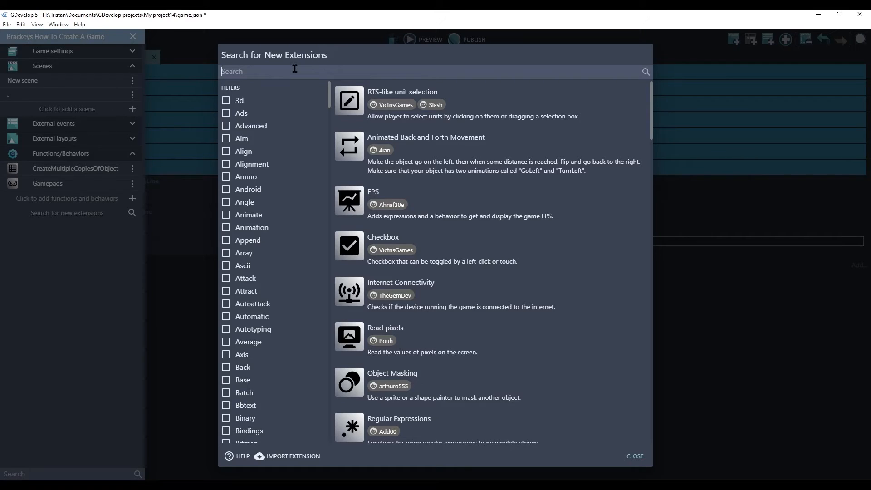
Step: Search 'Extended math' and install Extended math support into the project
text(Extend)
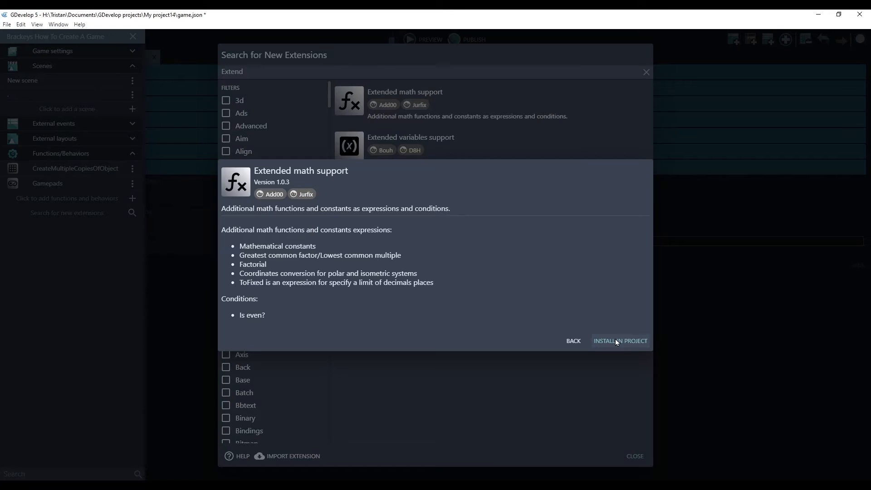
click(620, 341)
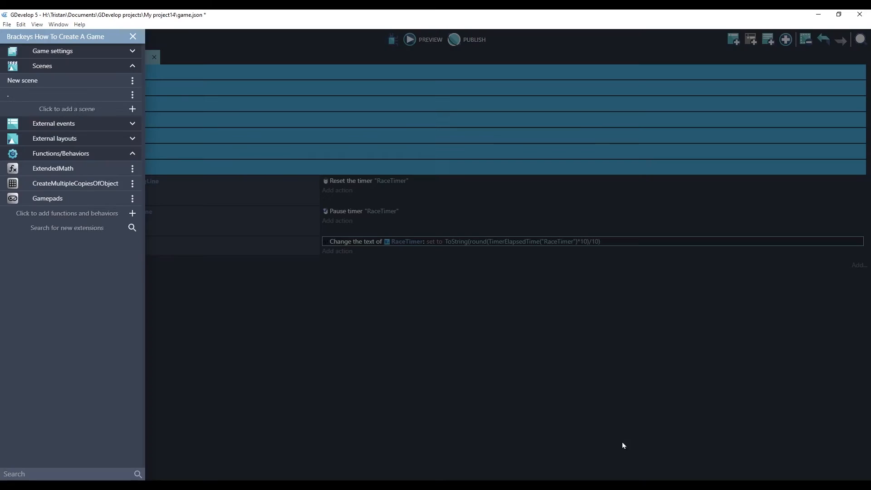
mouse_move(55, 256)
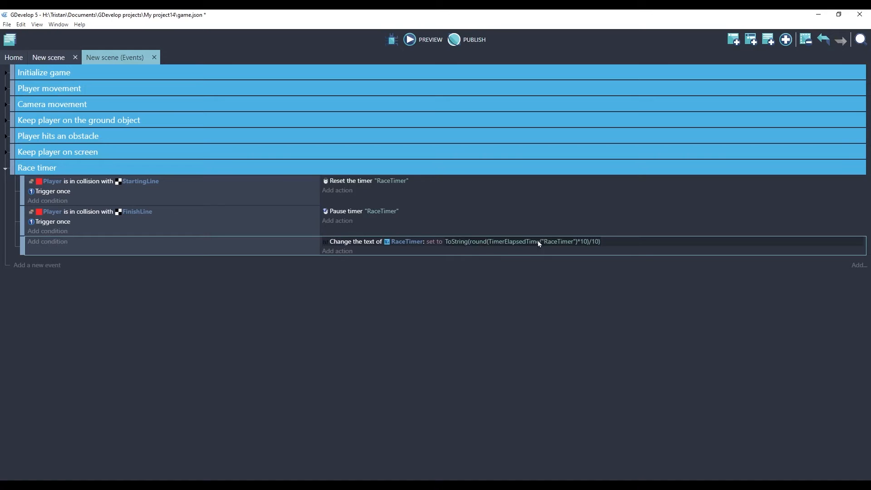
mouse_move(249, 248)
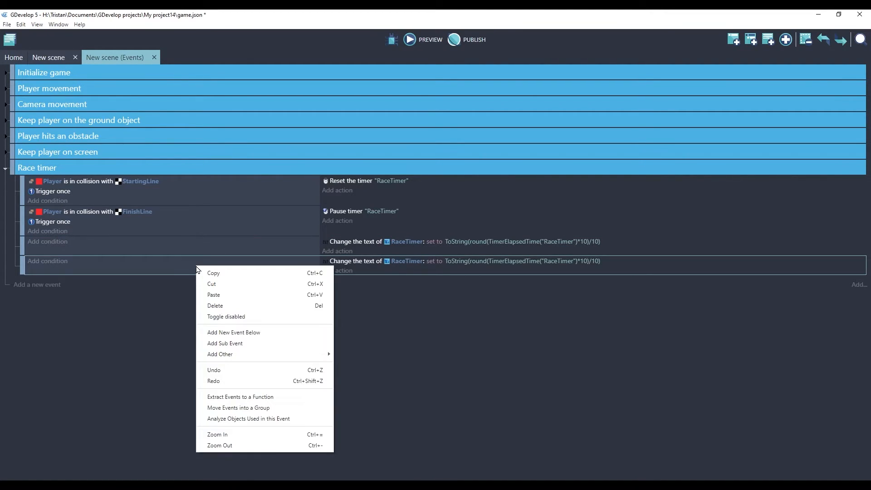
Step: Disable the duplicated timer-text event and select the original action's expression
click(226, 317)
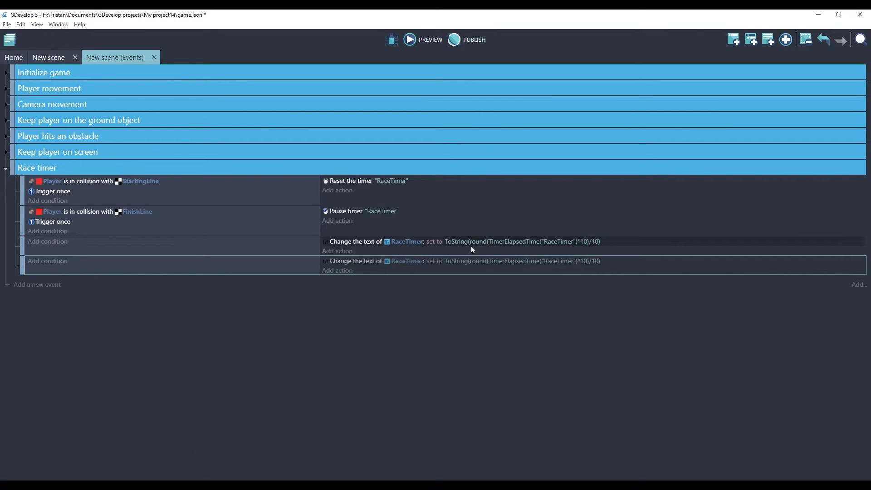
click(522, 241)
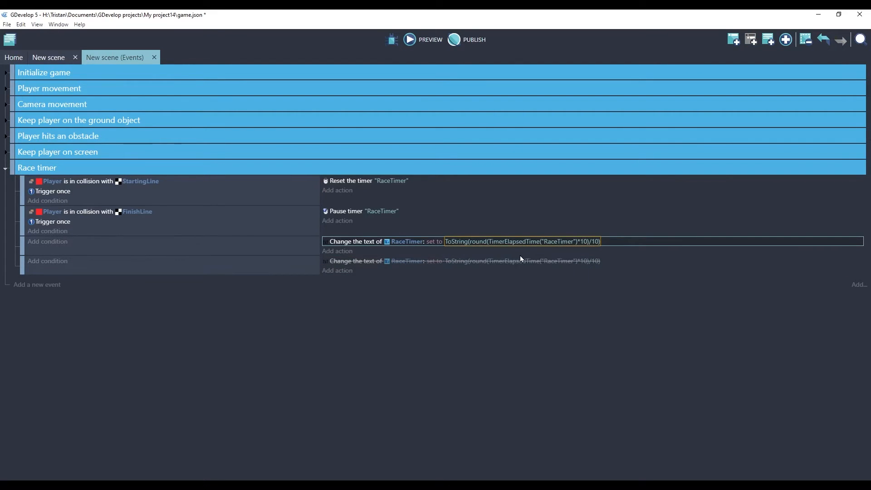
mouse_move(509, 294)
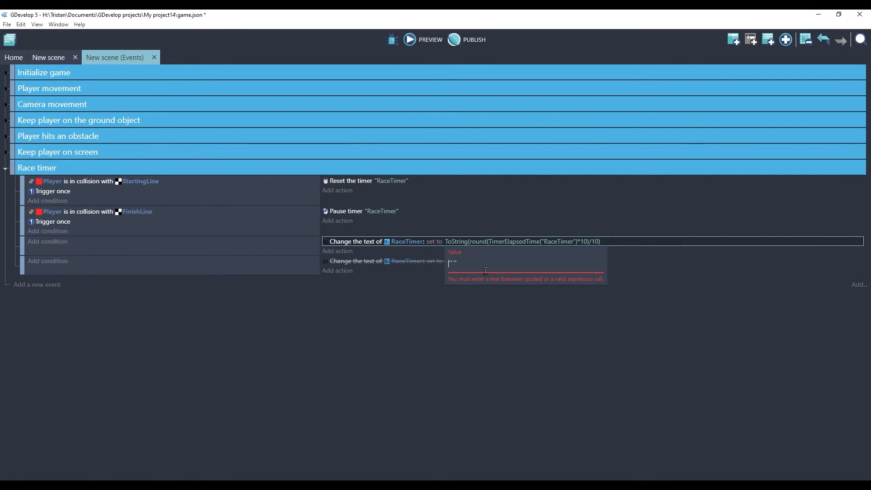
Step: Rewrite the text expression as ExtendedMath::ToFixed(TimerElapsedTime("RaceTimer"),1)
text(tofix)
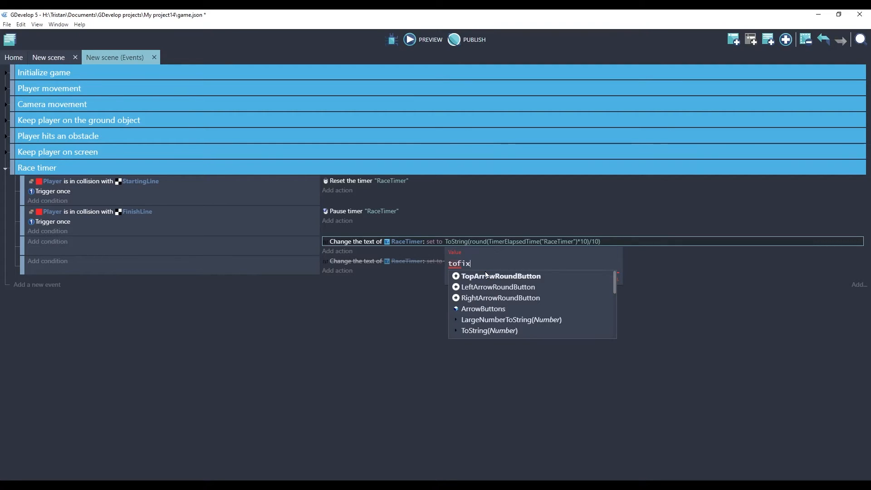
text(ed)
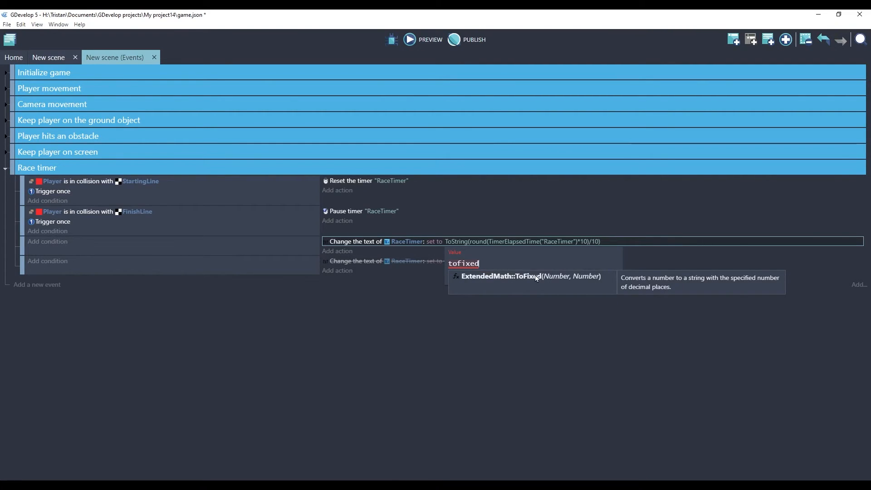
mouse_move(674, 285)
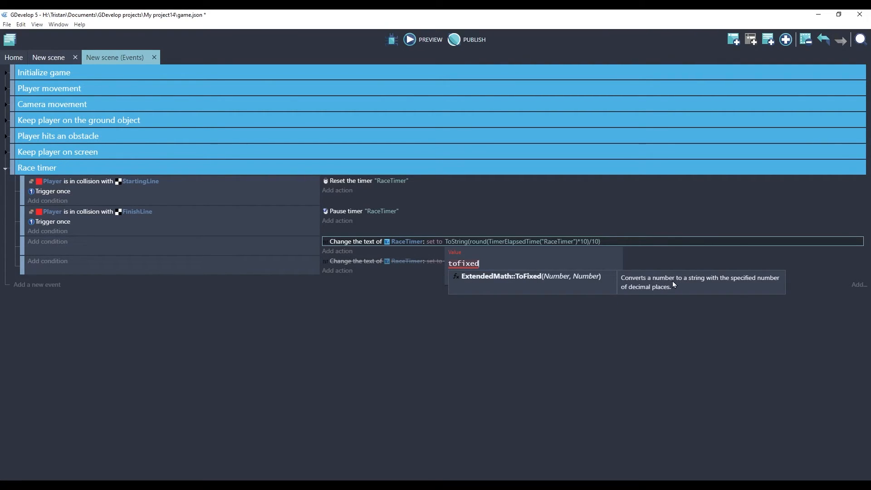
mouse_move(589, 291)
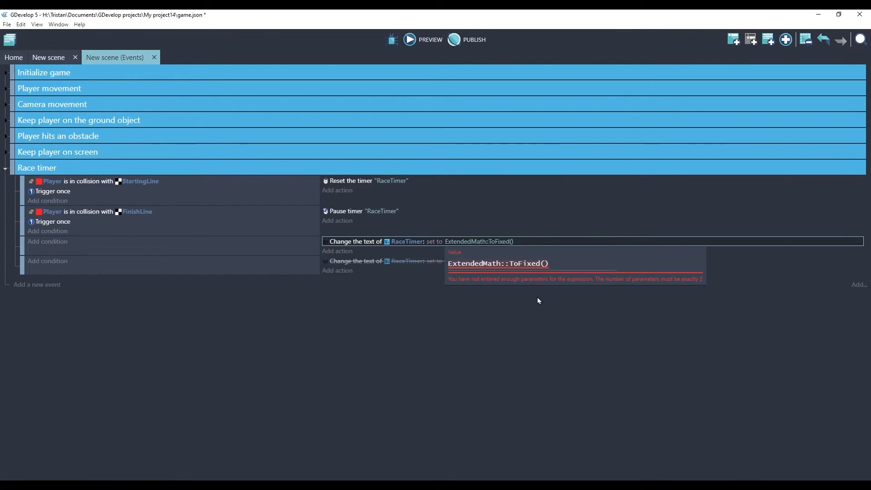
key(Backspace)
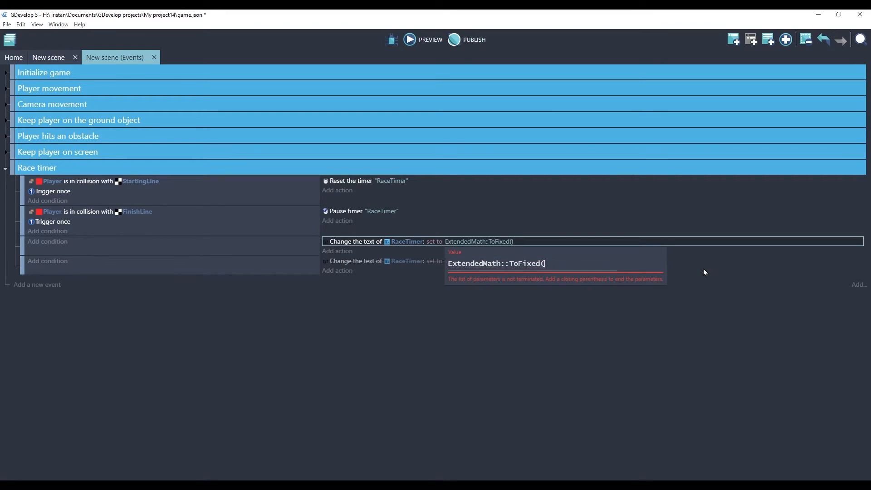
text(Timer)
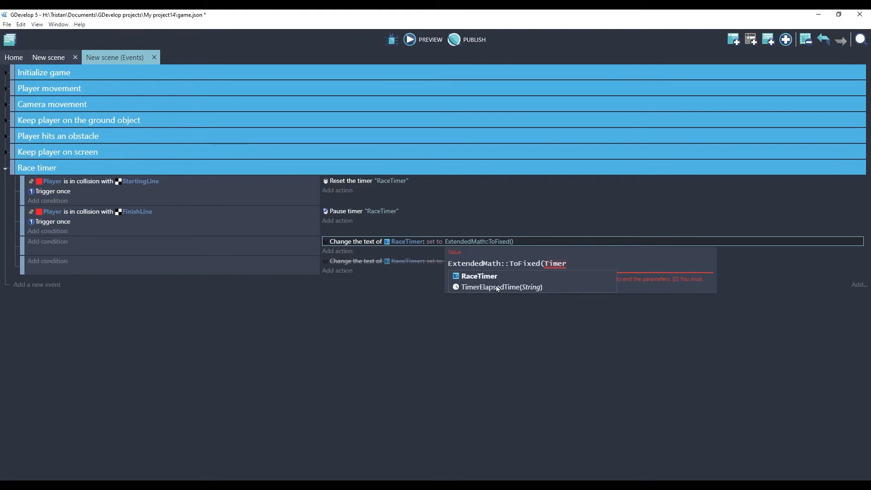
click(503, 287)
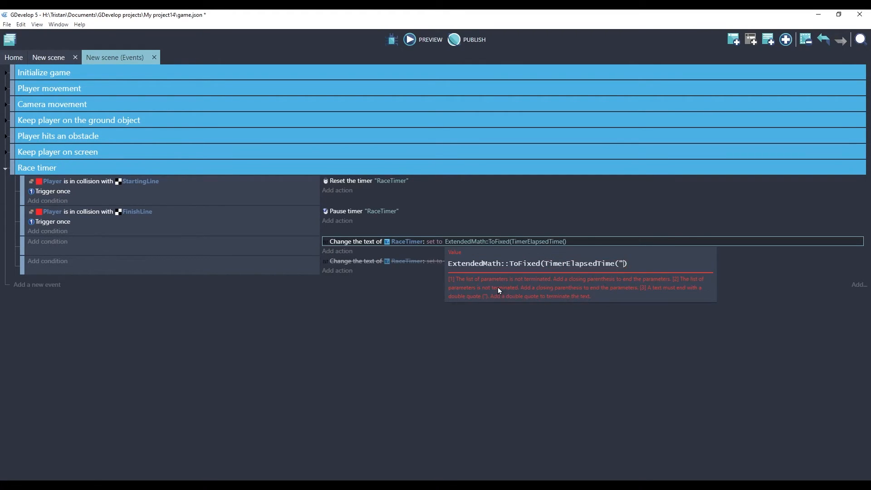
text(RaceTimer"),)
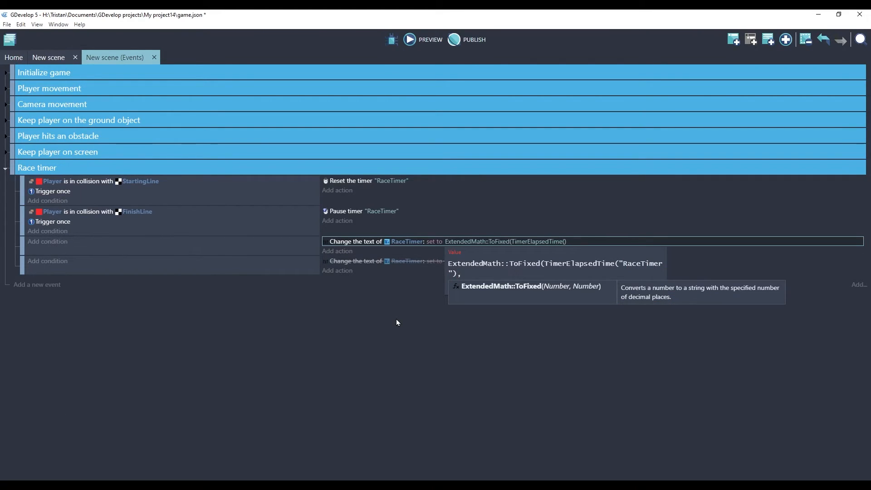
text(,1))
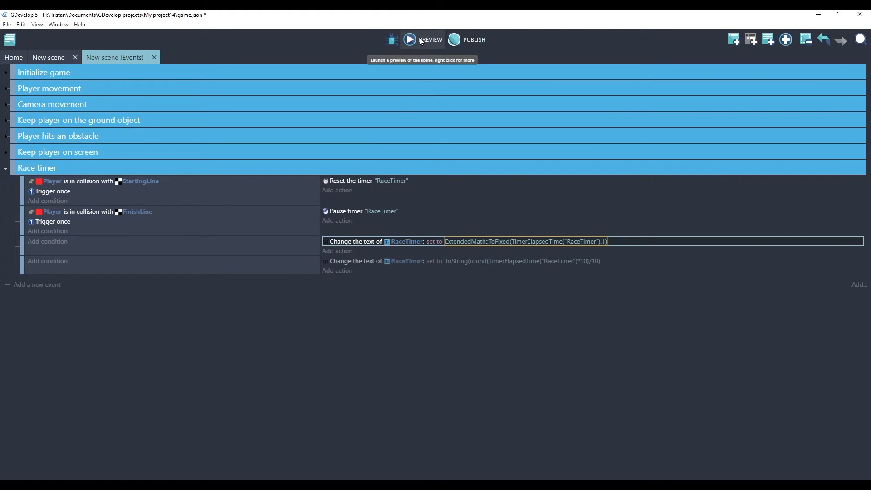
Step: Preview the level, watch the one-decimal timer run, and close the preview
click(409, 39)
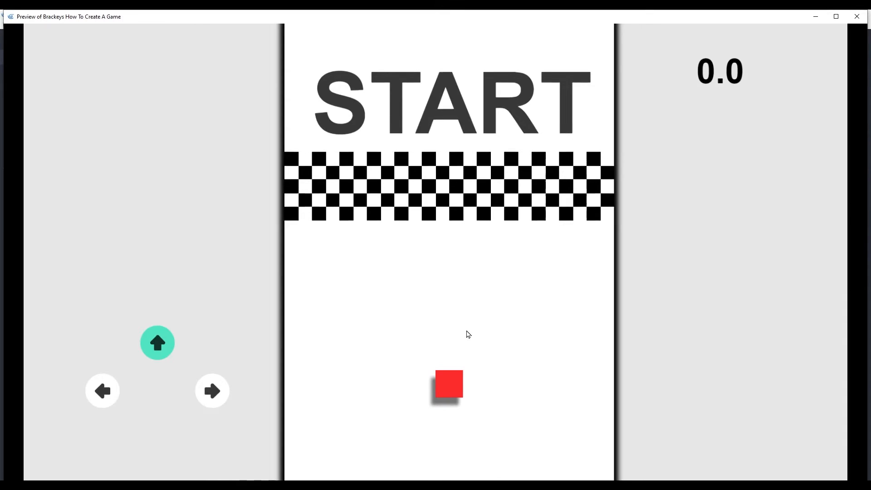
click(158, 342)
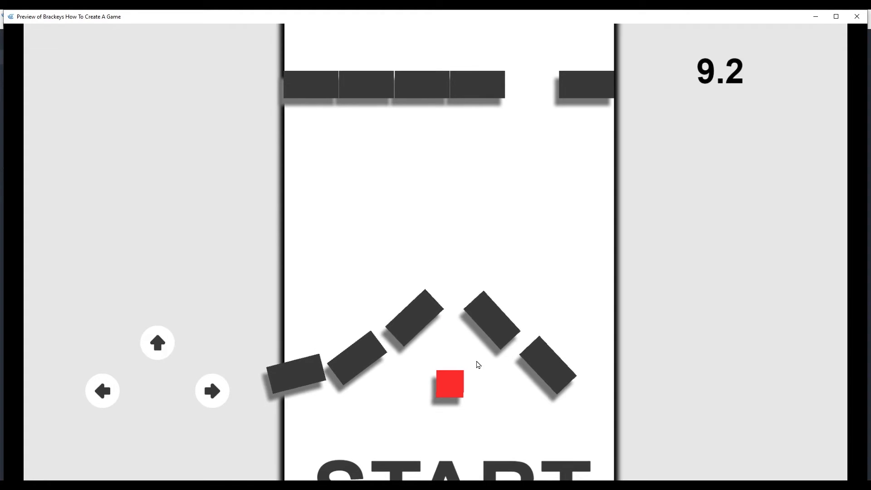
click(856, 16)
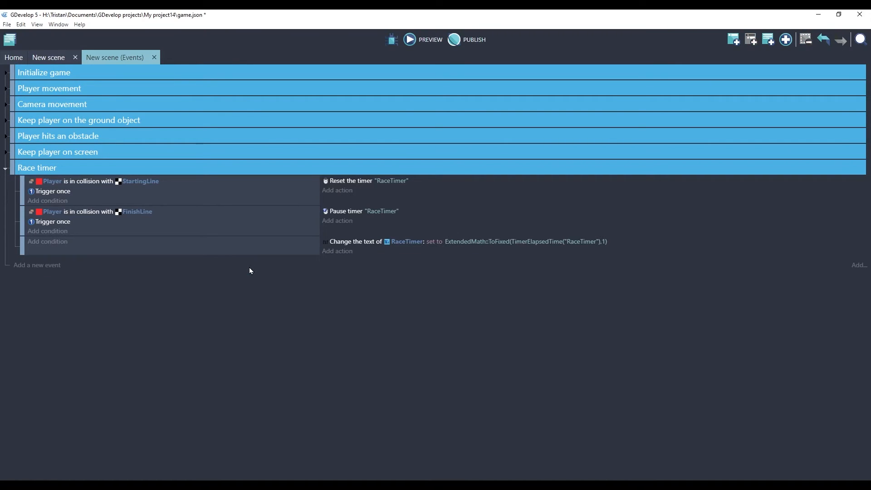
Step: Create a Time_TEXT text object showing Time at size 80, then open RaceTimer's settings
click(48, 57)
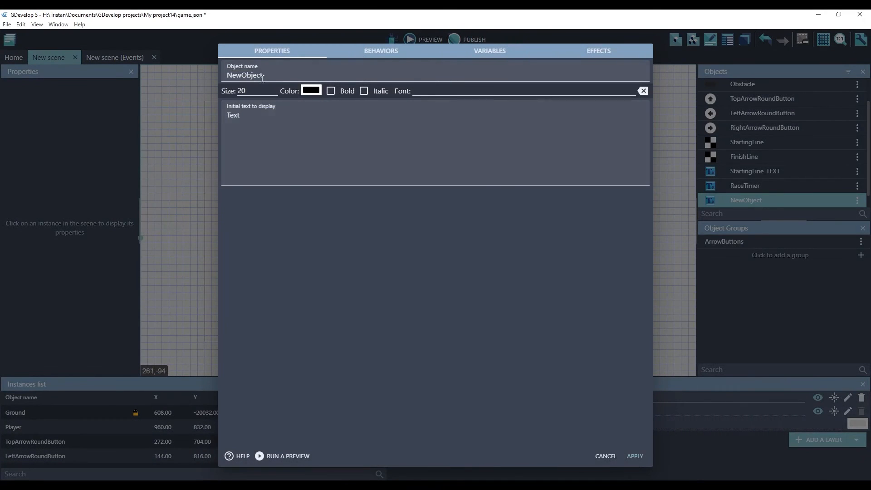
text(Time)
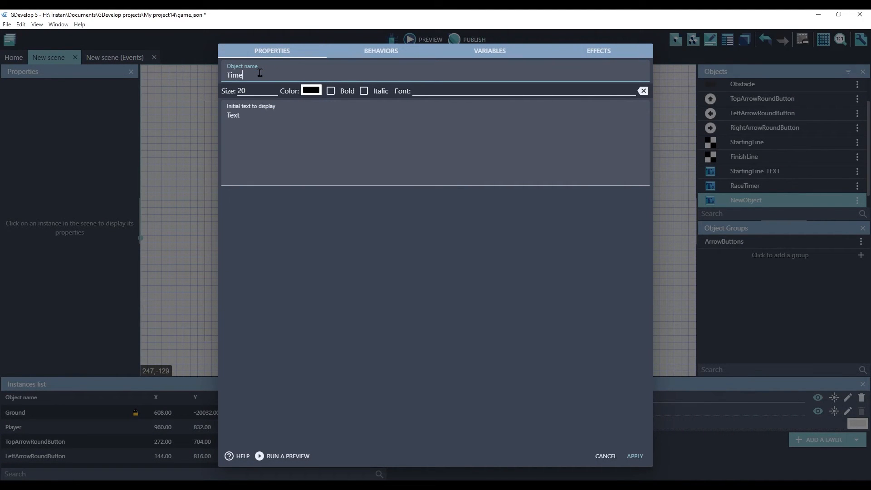
text(_TEXT)
click(249, 91)
text(80)
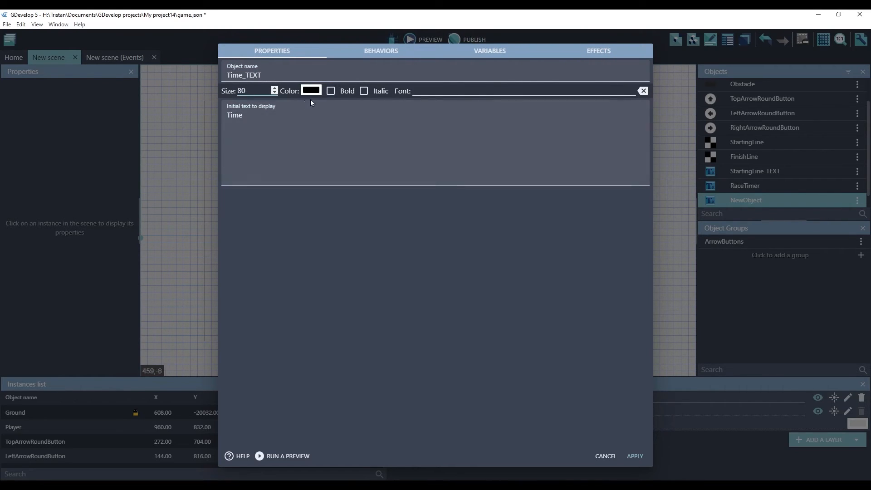
click(310, 91)
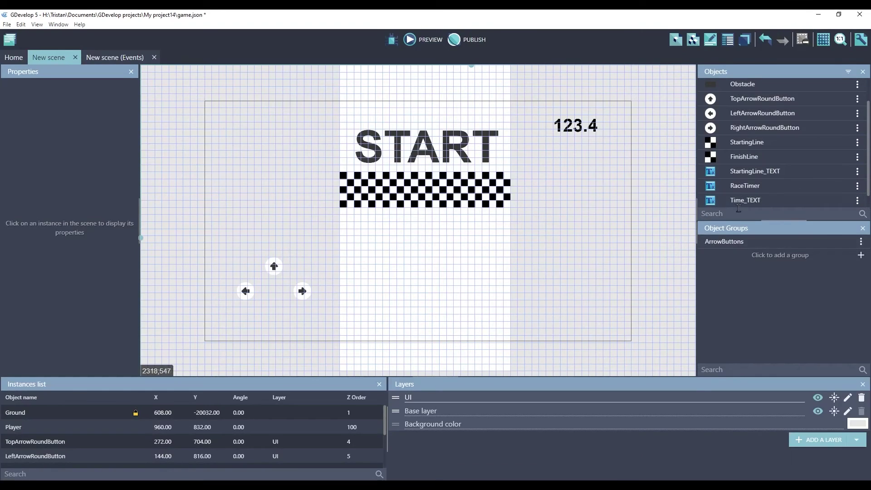
double_click(745, 186)
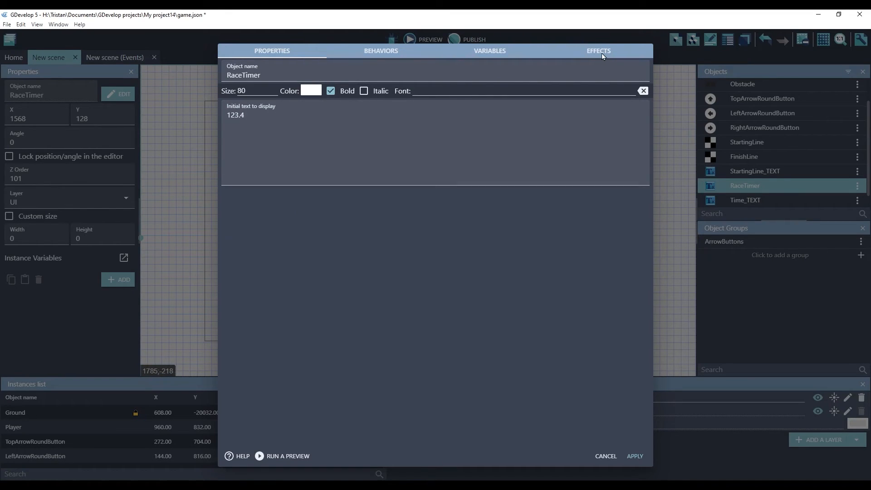
Step: Apply the race timer's styling and give the Time label a black (0;0;0) Outline effect
click(633, 456)
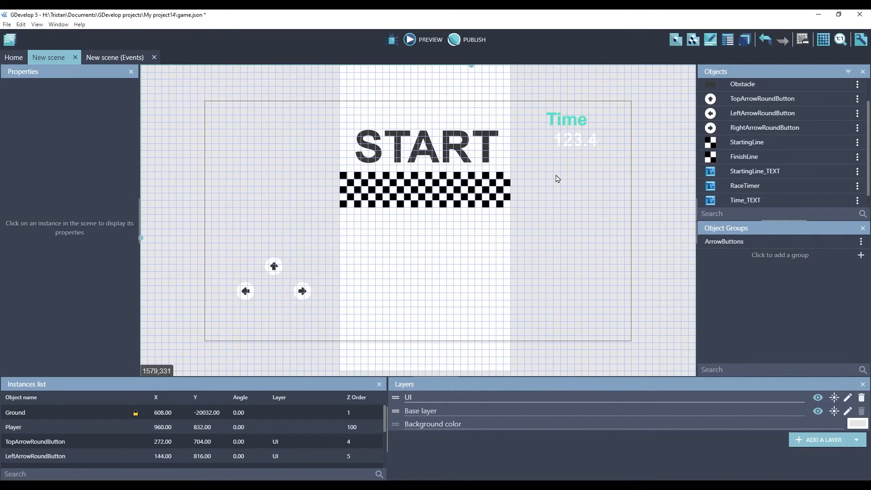
double_click(745, 200)
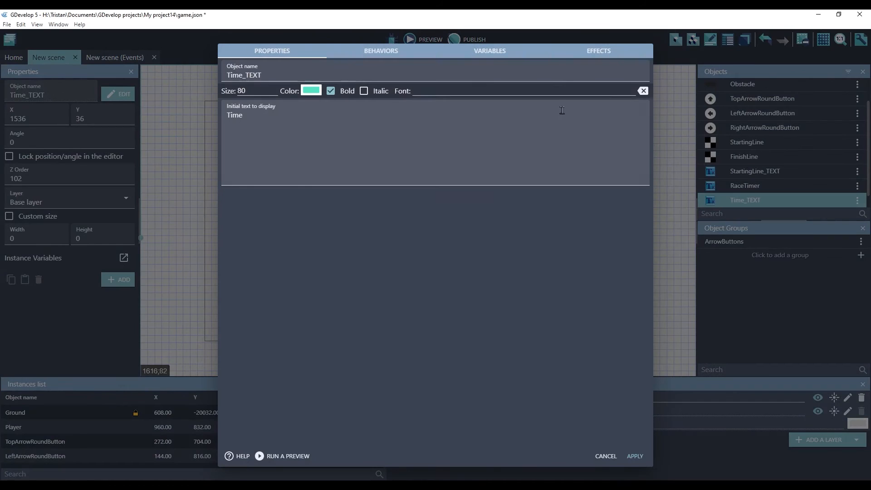
click(598, 50)
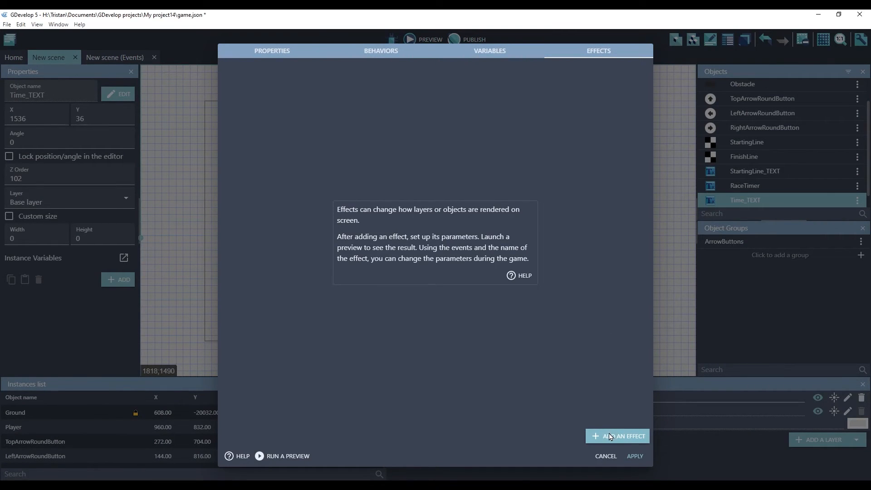
click(617, 436)
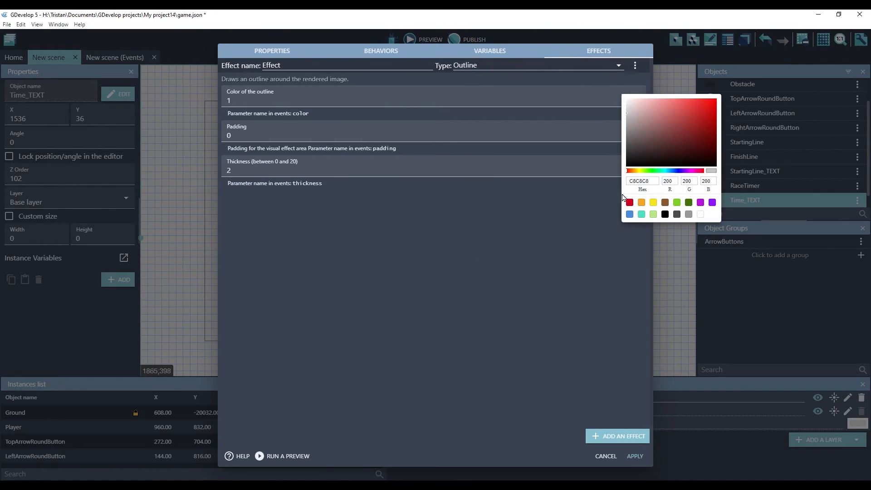
click(665, 214)
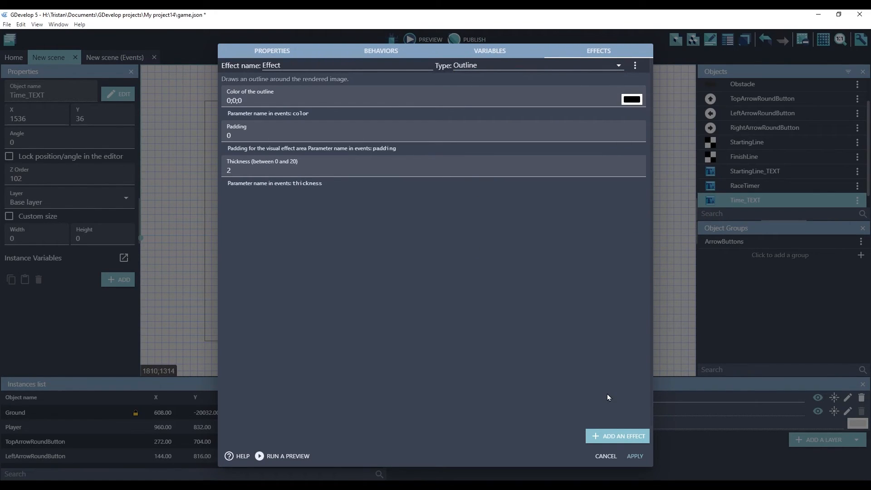
mouse_move(607, 436)
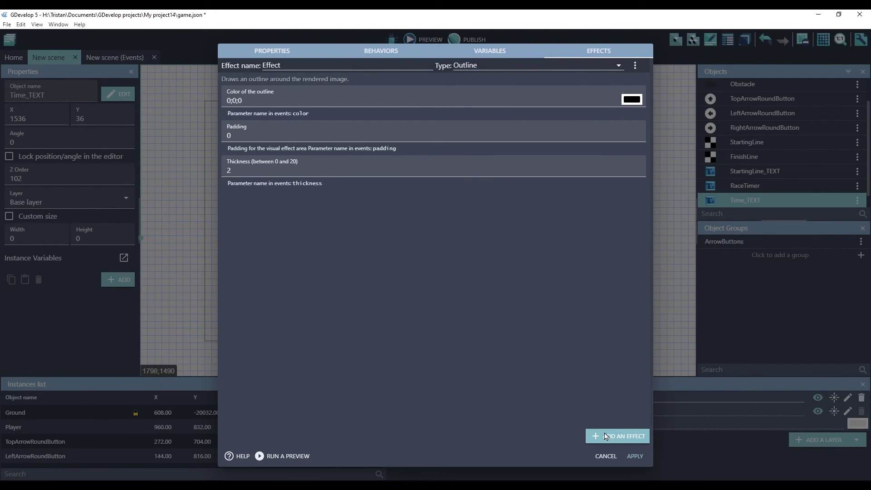
Step: Add a Drop shadow as the second effect and apply the changes
click(617, 436)
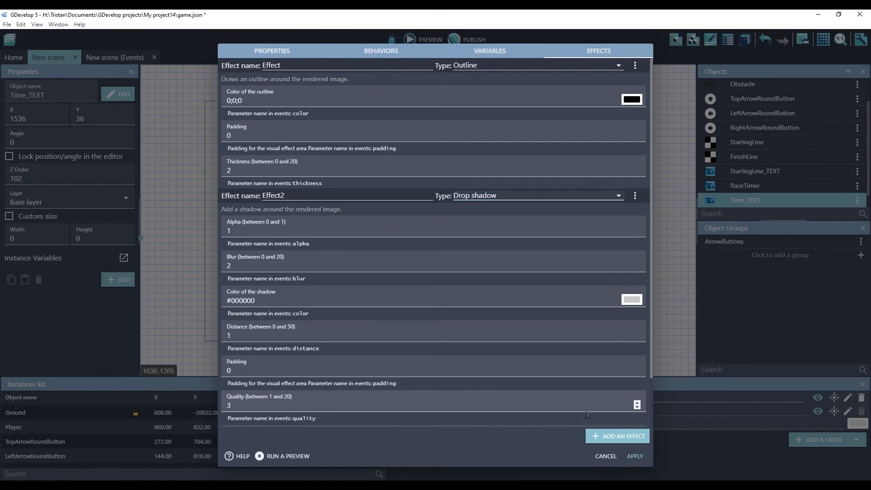
click(634, 456)
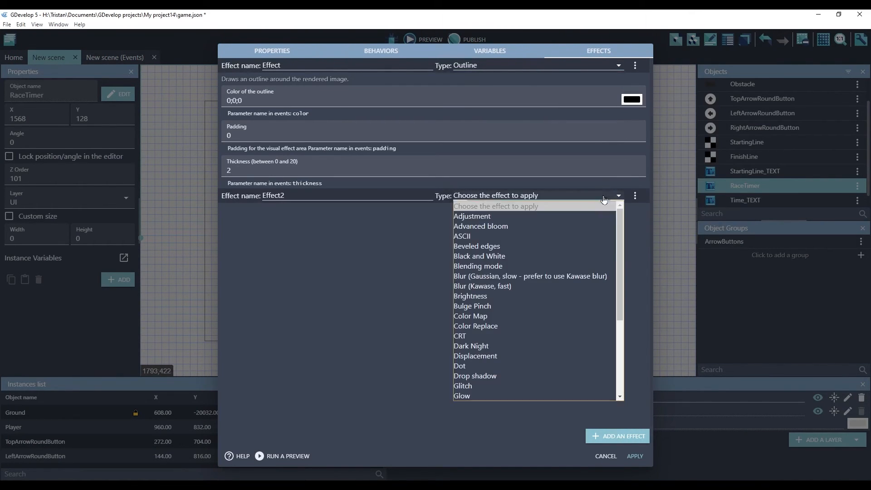
click(475, 376)
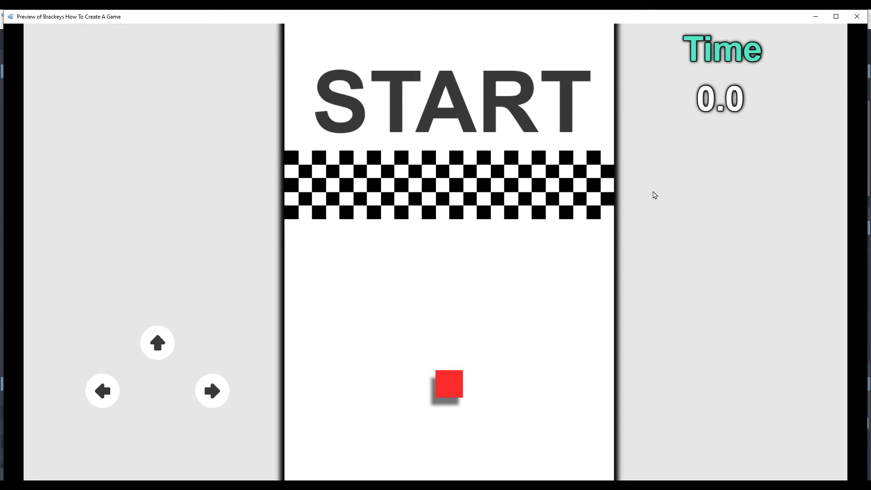
mouse_move(140, 376)
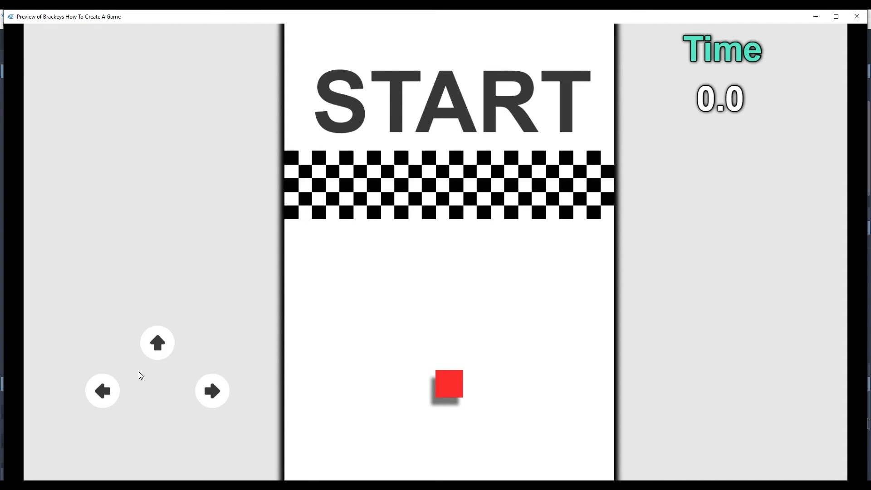
mouse_move(180, 415)
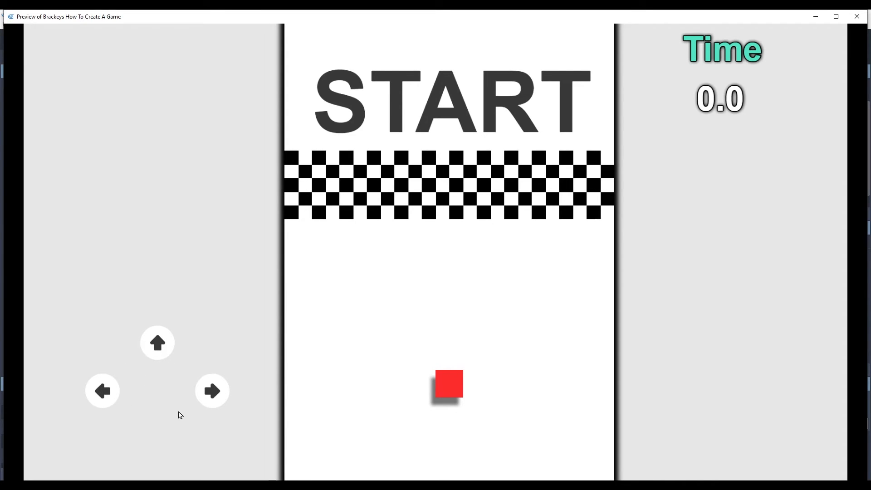
mouse_move(190, 407)
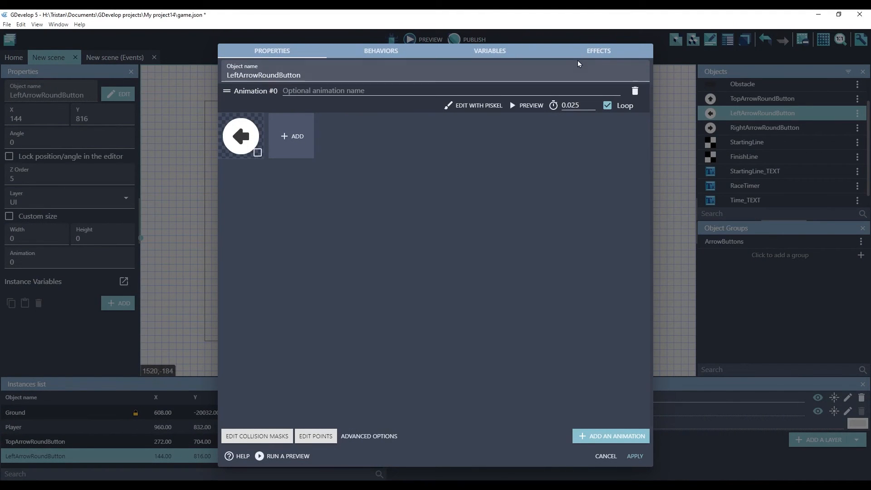
Step: Add a white (#ffffff) Glow effect to the left and top arrow buttons
click(599, 51)
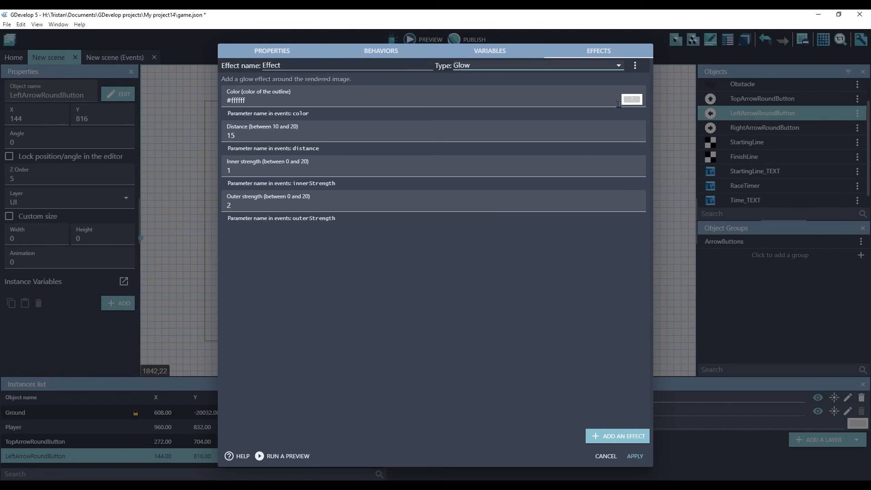
click(631, 99)
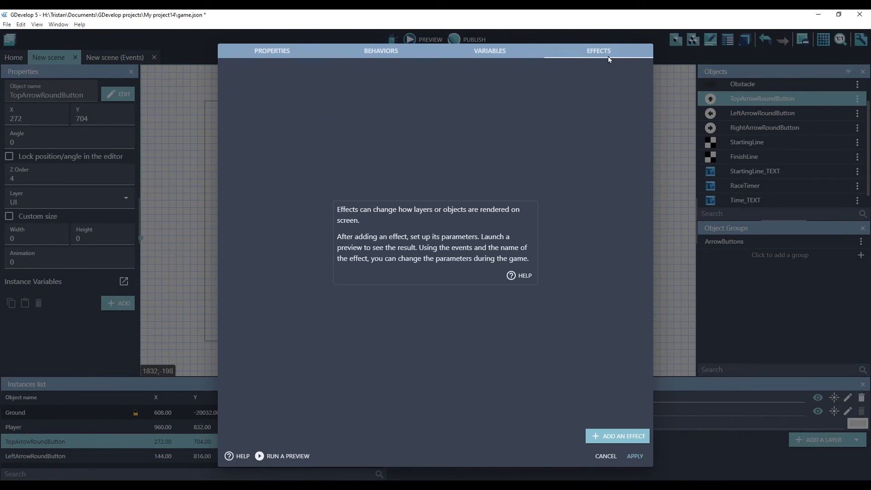
click(617, 436)
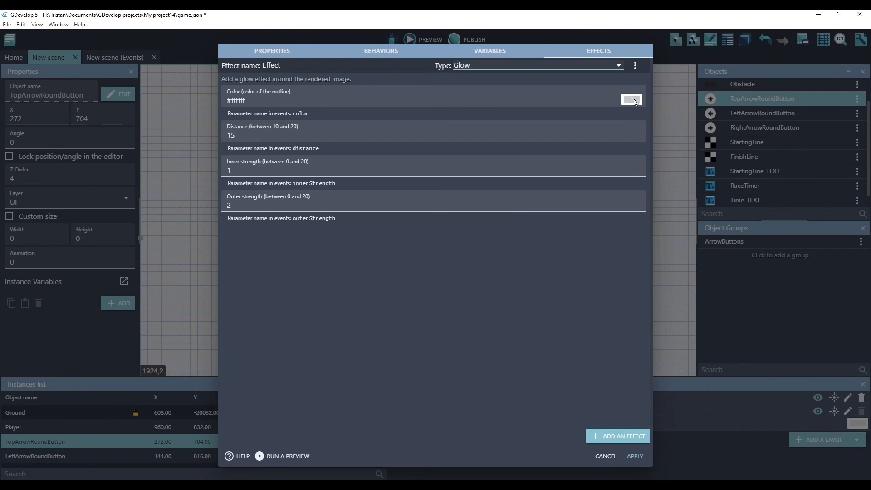
click(765, 127)
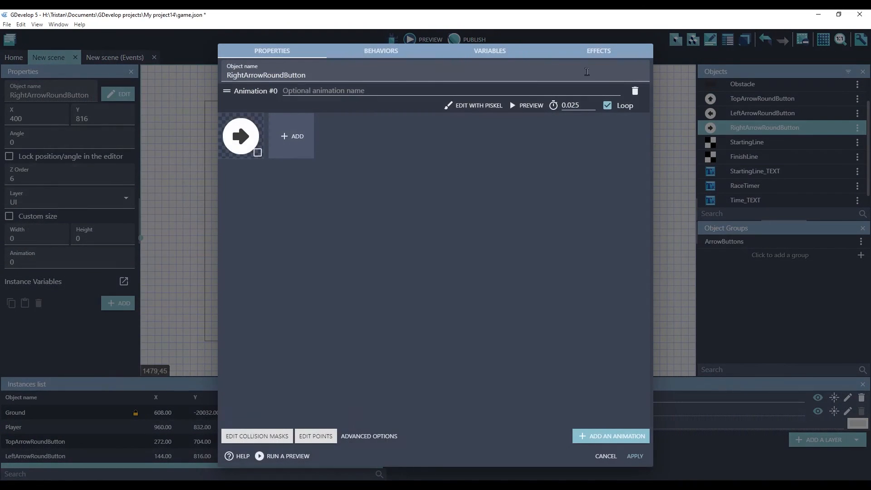
Step: Give the right arrow button a white Glow effect and launch a game preview
click(599, 50)
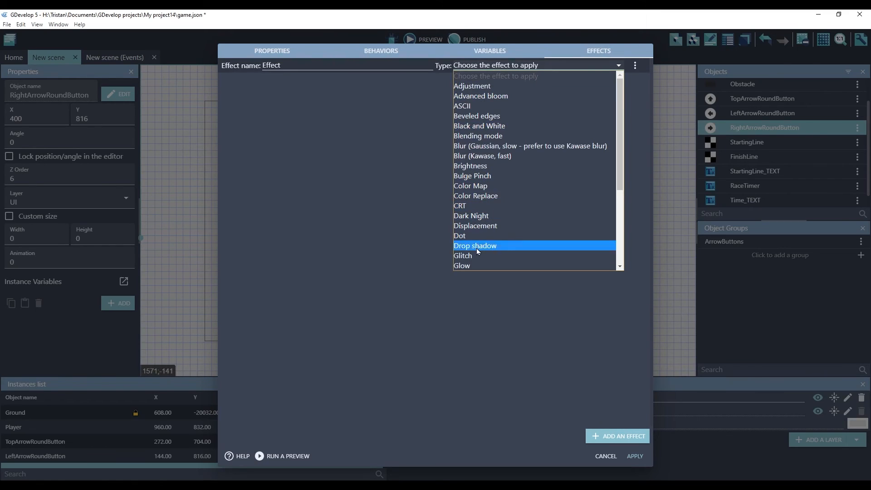
click(604, 456)
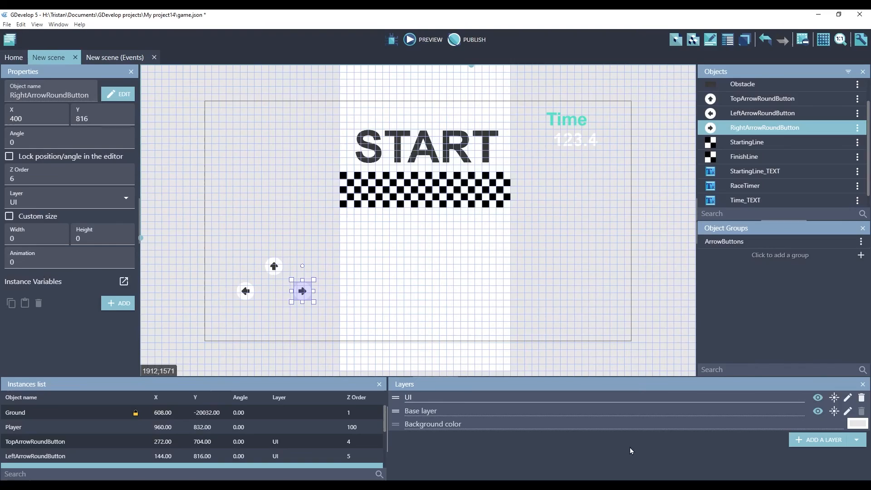
click(428, 40)
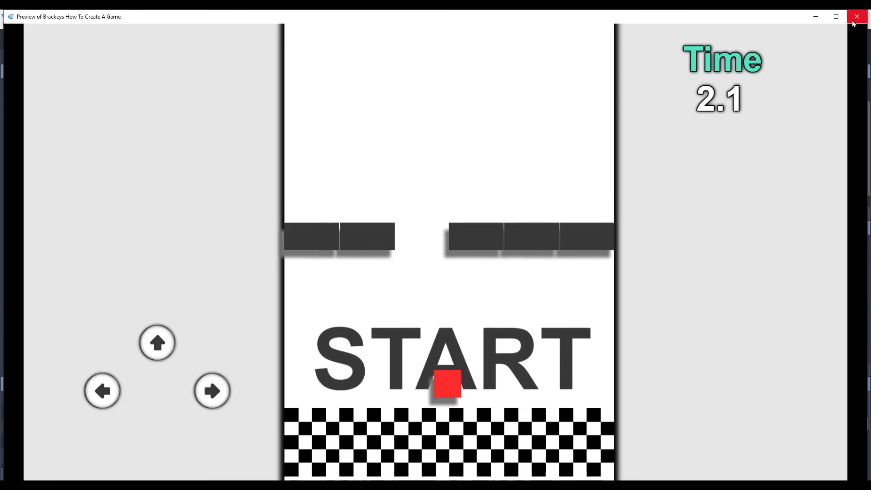
mouse_move(857, 17)
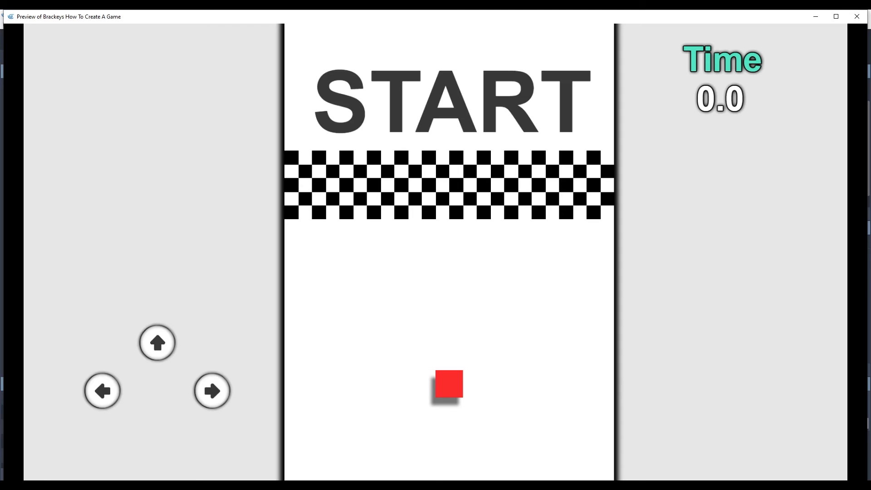
mouse_move(680, 364)
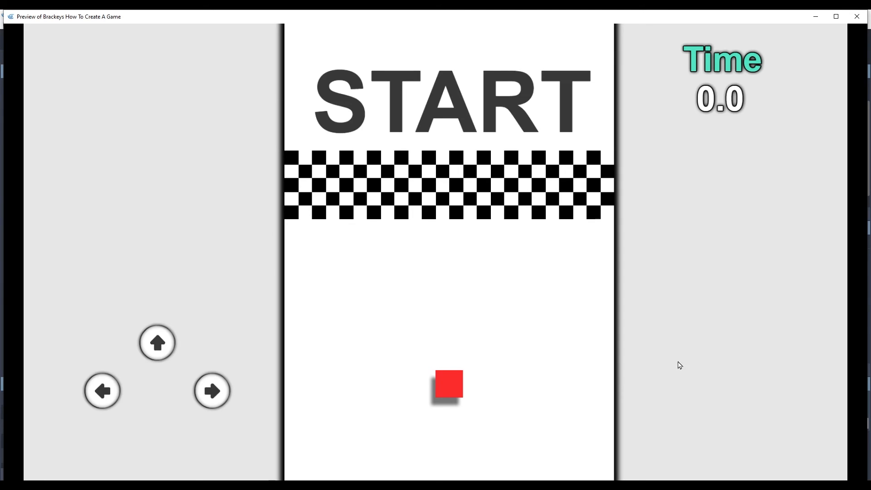
mouse_move(691, 415)
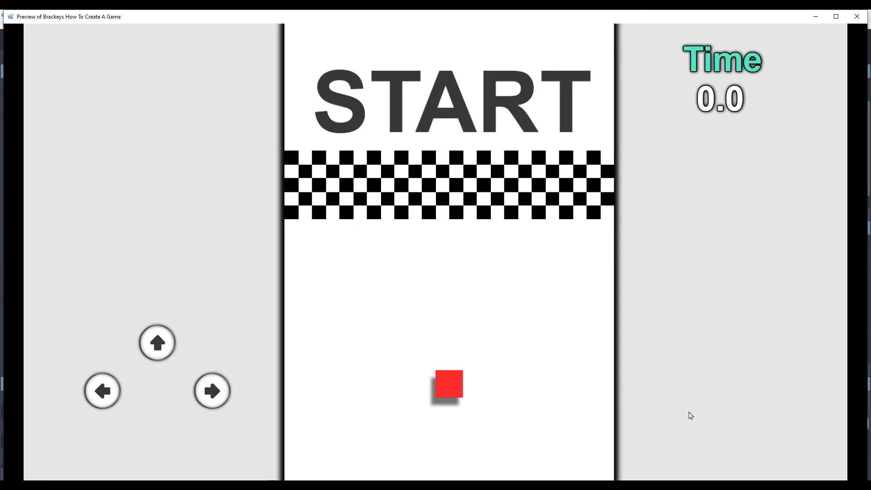
mouse_move(93, 86)
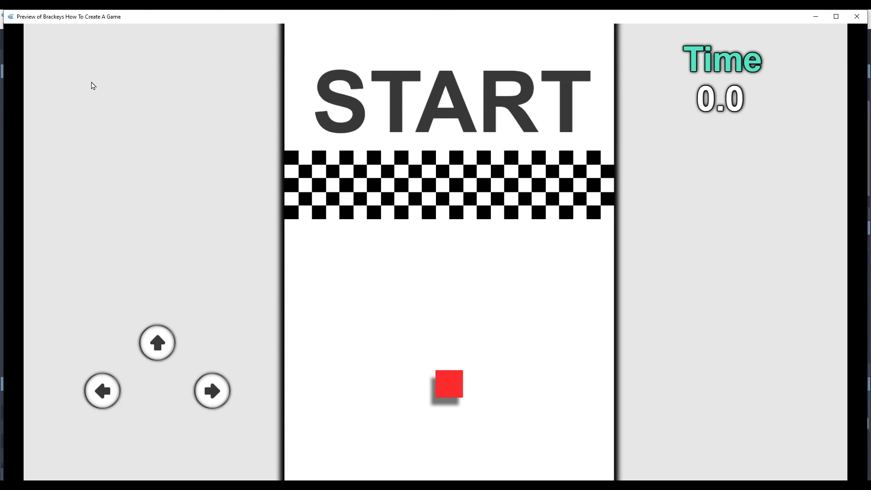
mouse_move(80, 91)
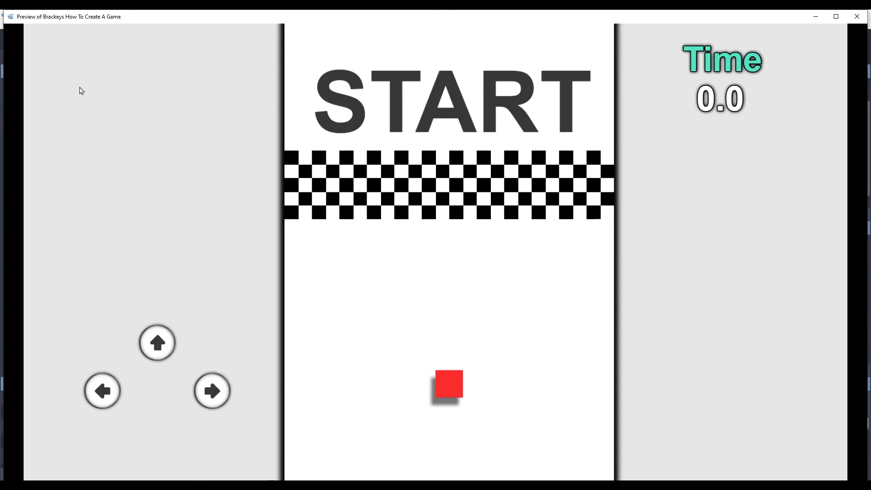
mouse_move(238, 76)
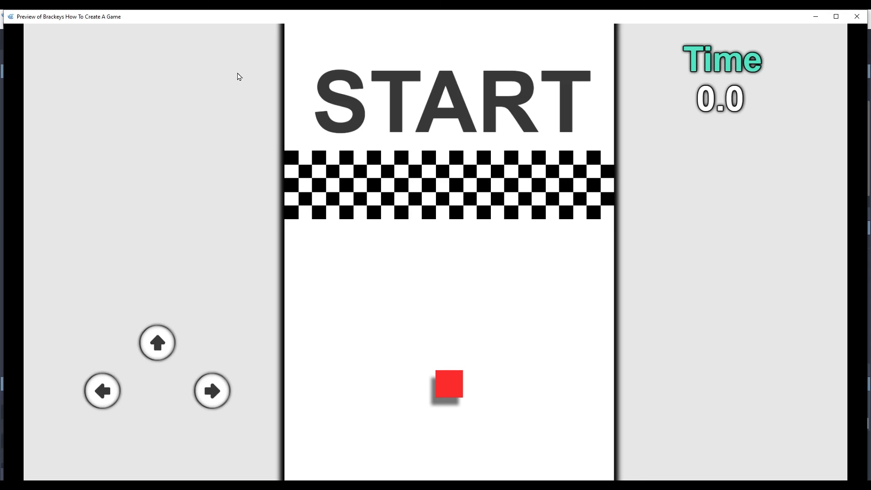